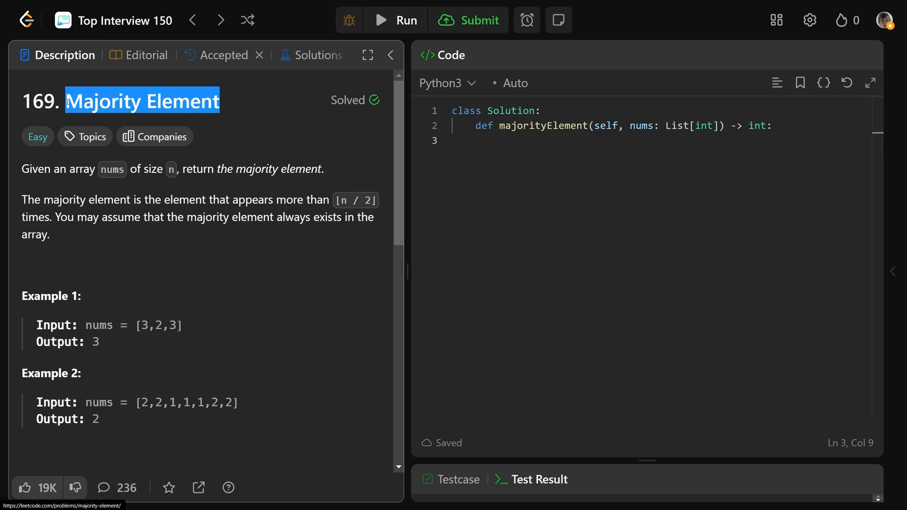
Highlight the key phrases of the problem statement, including 'return' and 'always exists in'.
left_click_drag(66, 101, 23, 101)
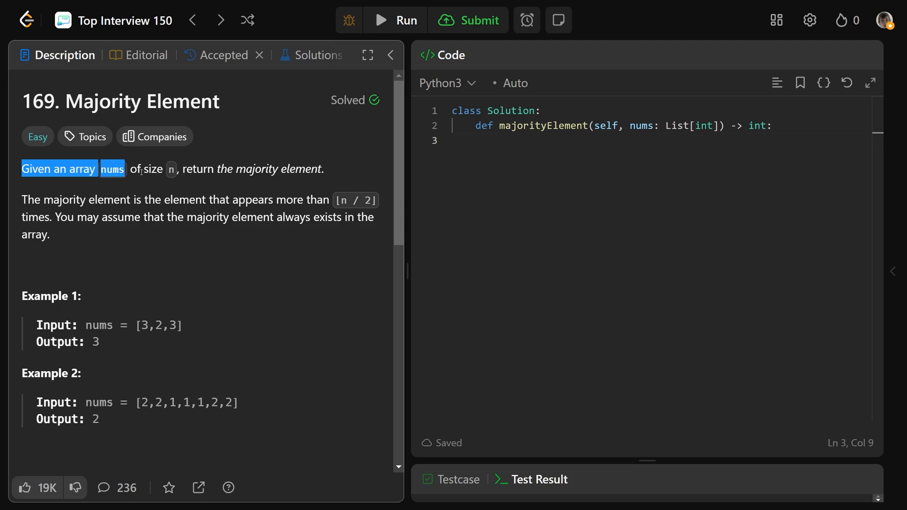
double_click(199, 169)
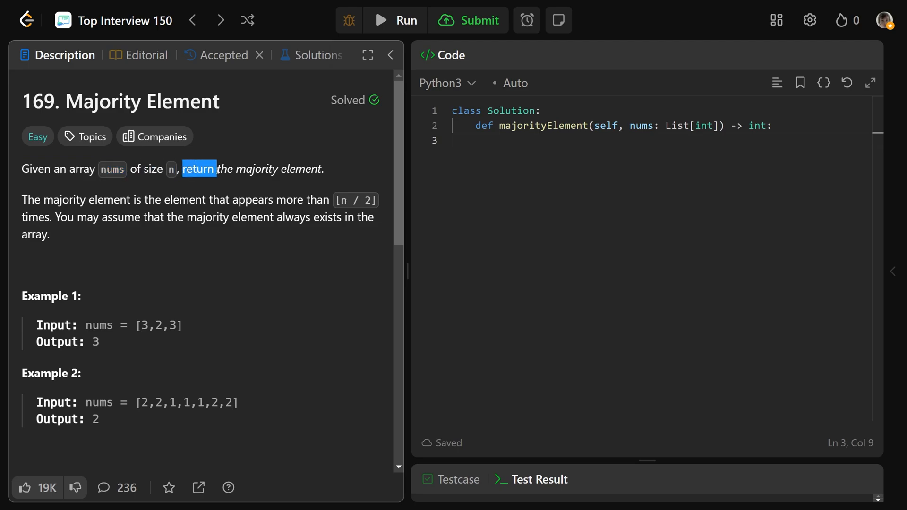
left_click_drag(198, 169, 324, 168)
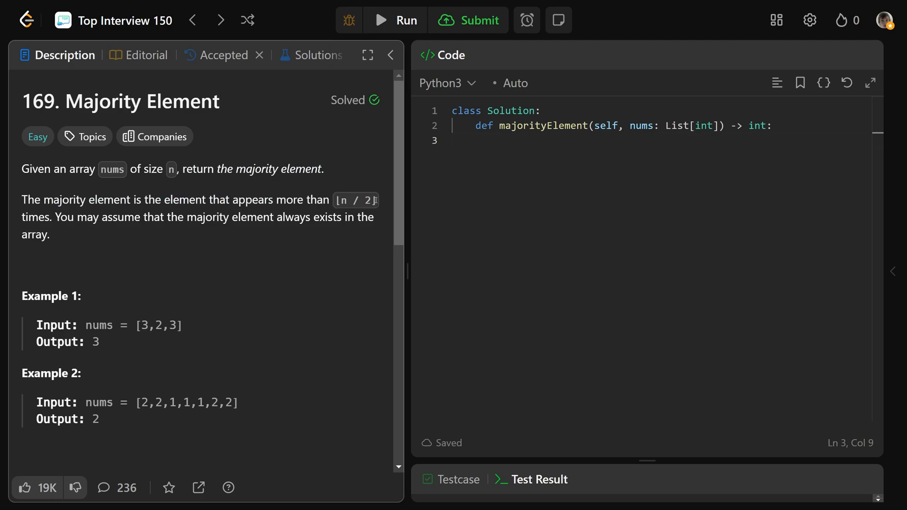
mouse_move(379, 199)
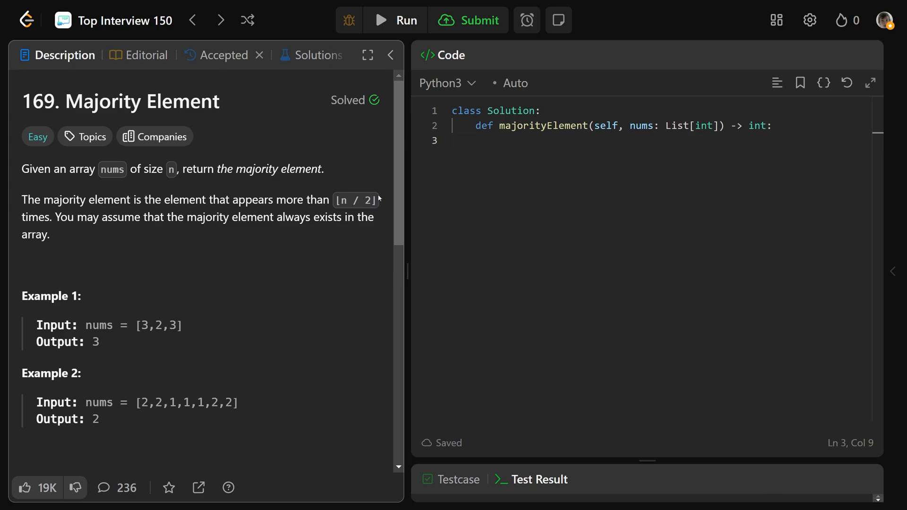
double_click(108, 216)
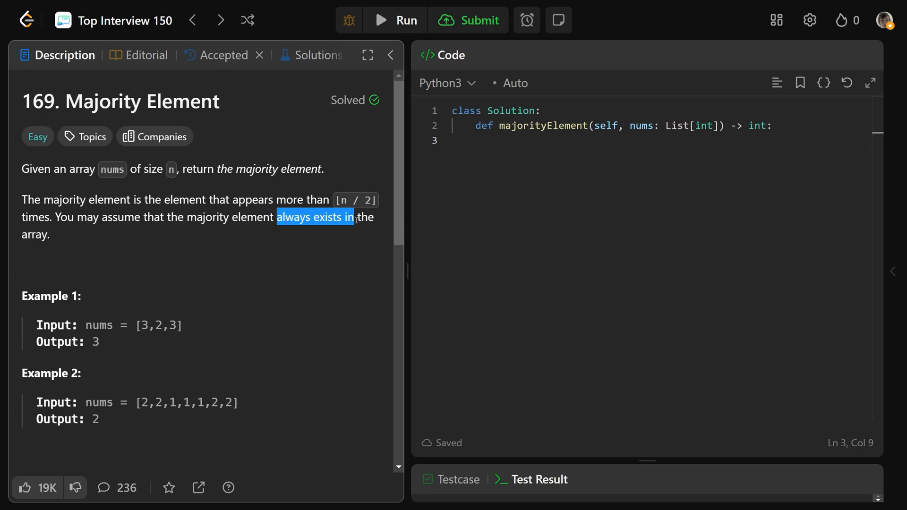
scroll("down", 3)
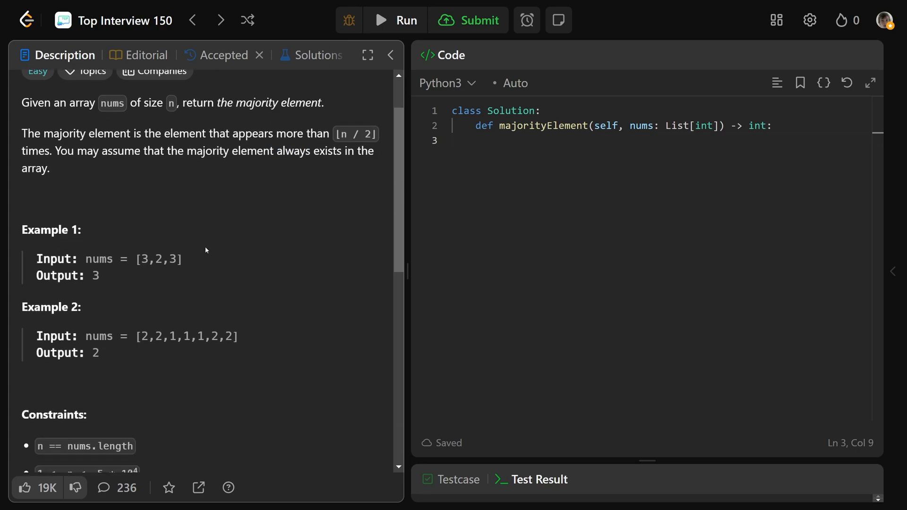
mouse_move(173, 272)
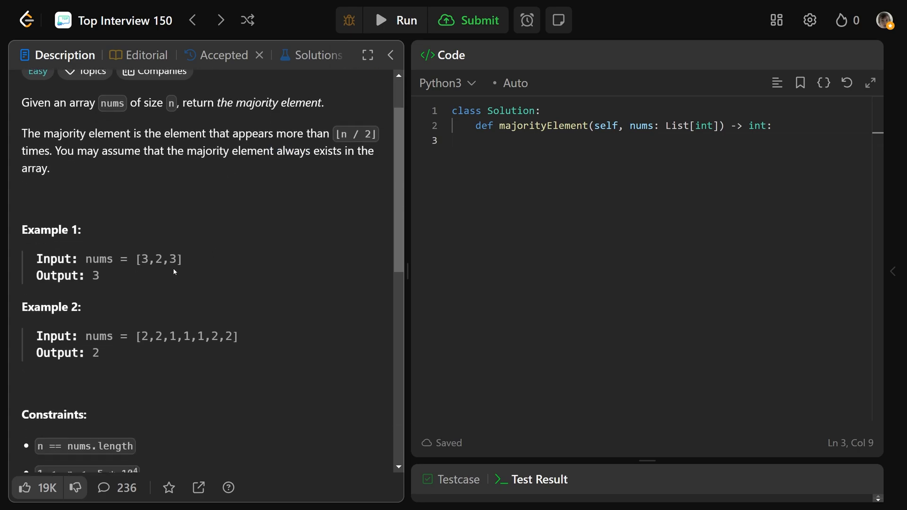
double_click(93, 275)
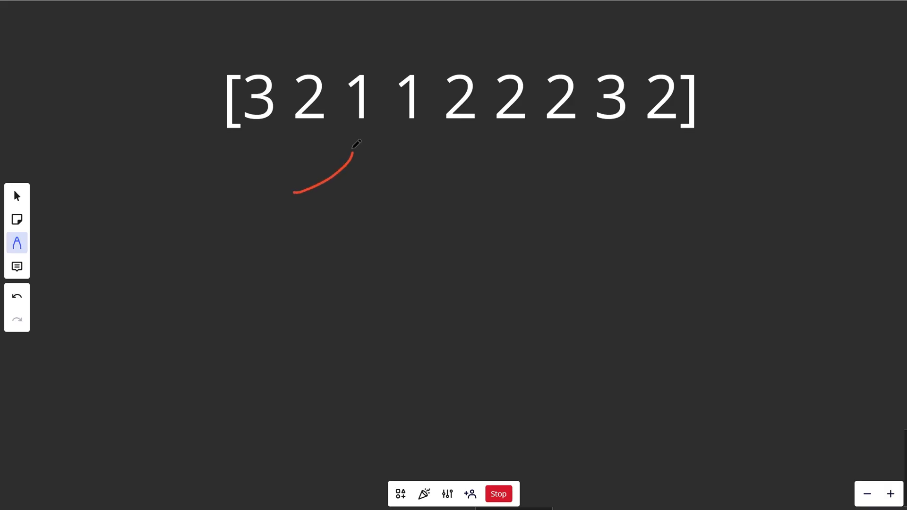
Underline the first 3 in red and write the count map {3:2, 2:5, 1:2} under the array.
left_click(16, 295)
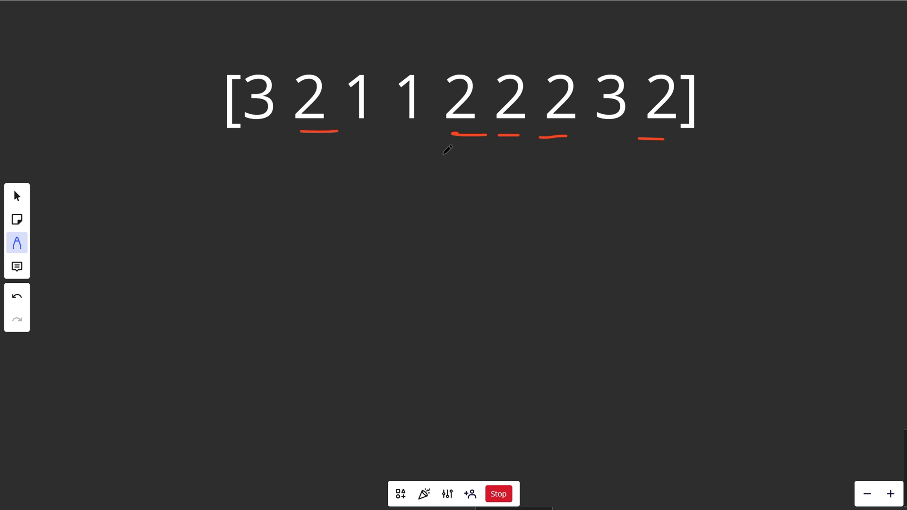
left_click(17, 295)
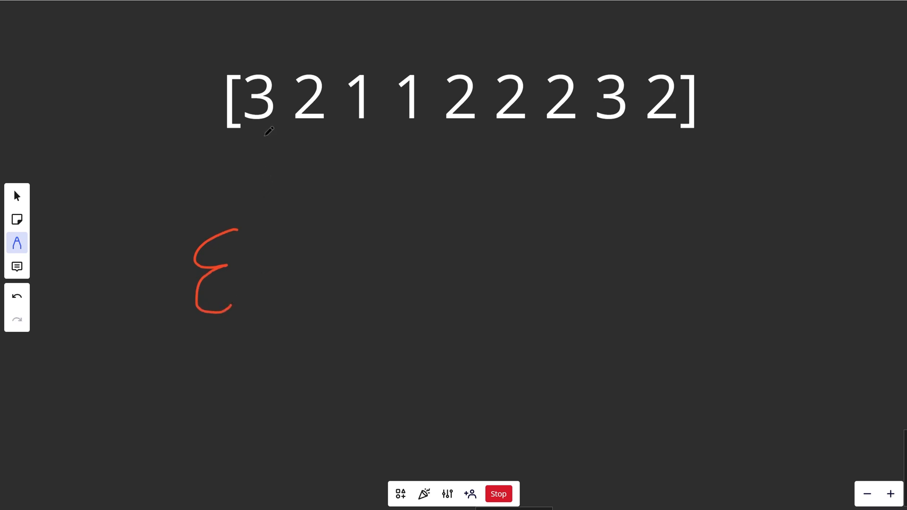
left_click_drag(239, 137, 277, 135)
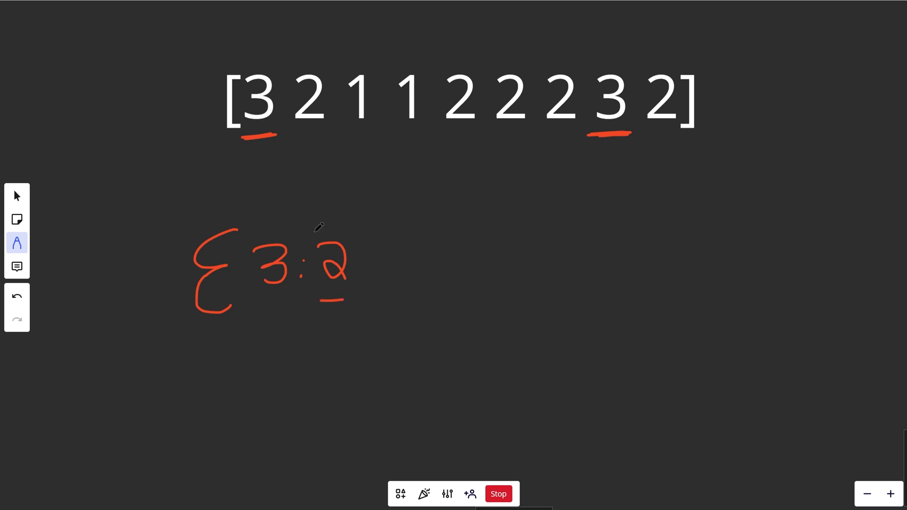
left_click(17, 195)
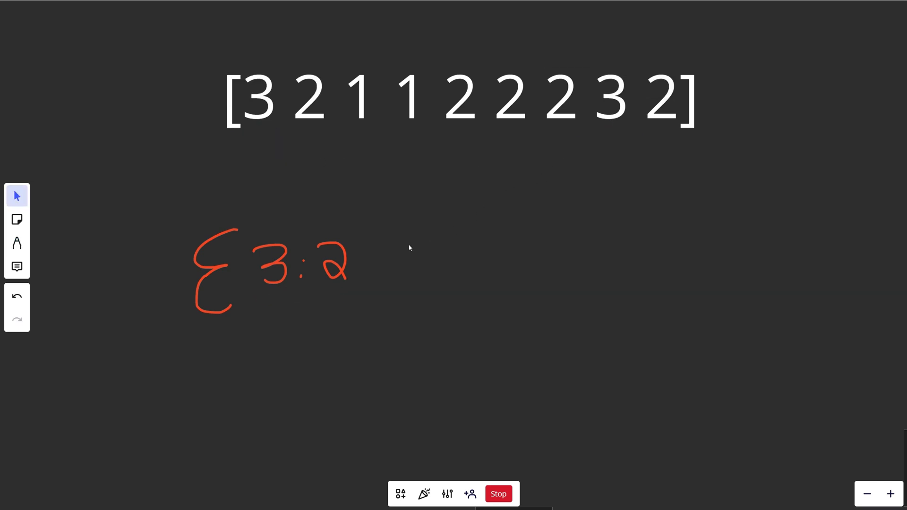
left_click(17, 243)
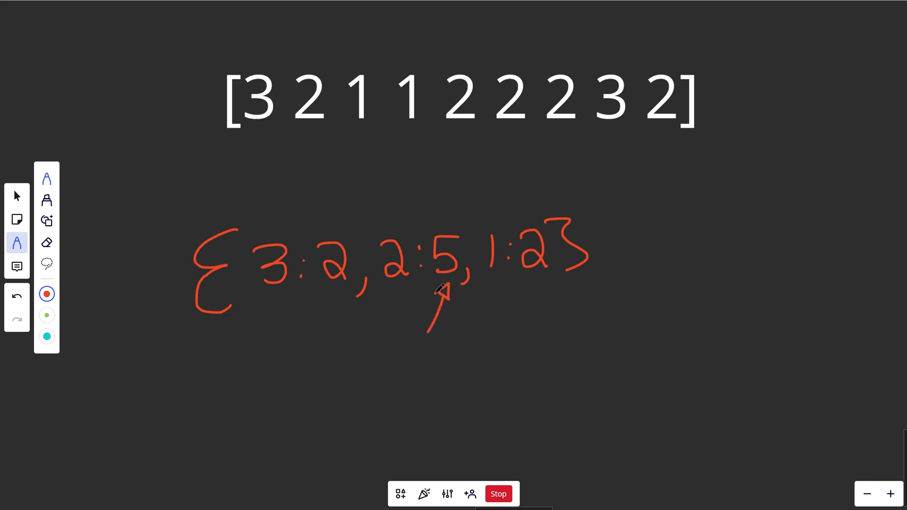
left_click(17, 295)
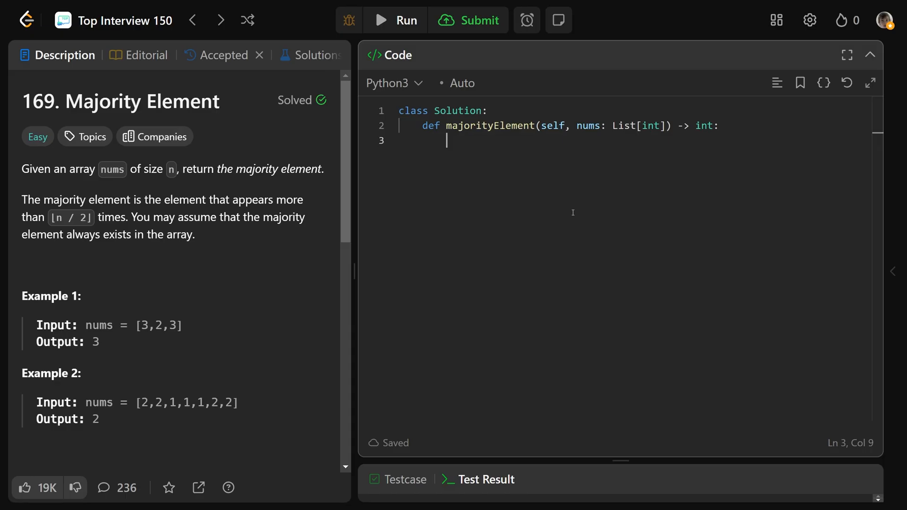
Build the counter dict with a loop over nums incrementing counter[num] or setting it to 1.
type("counter = {")
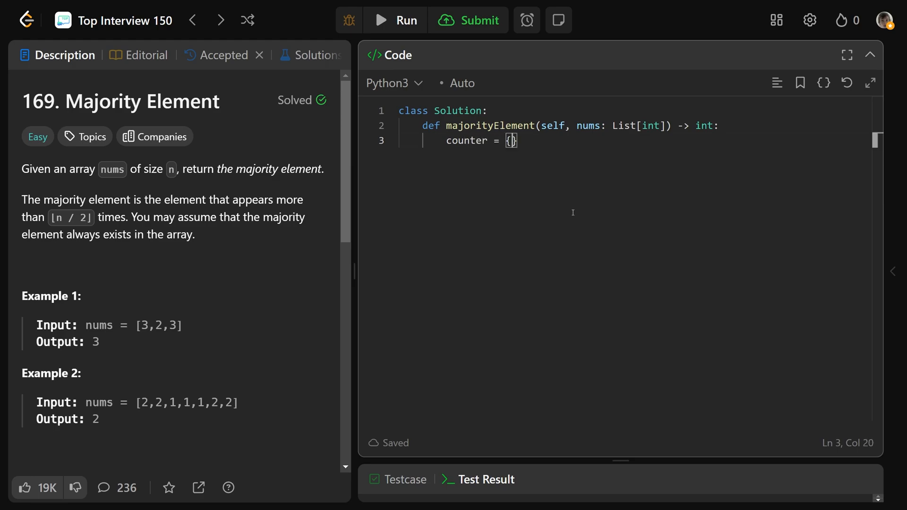
type("fo")
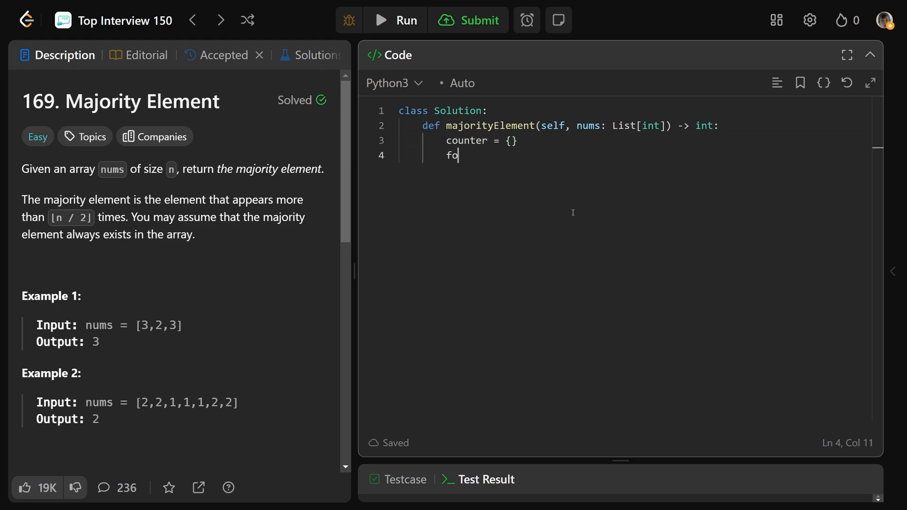
type("r num in nums:")
type("if num in c")
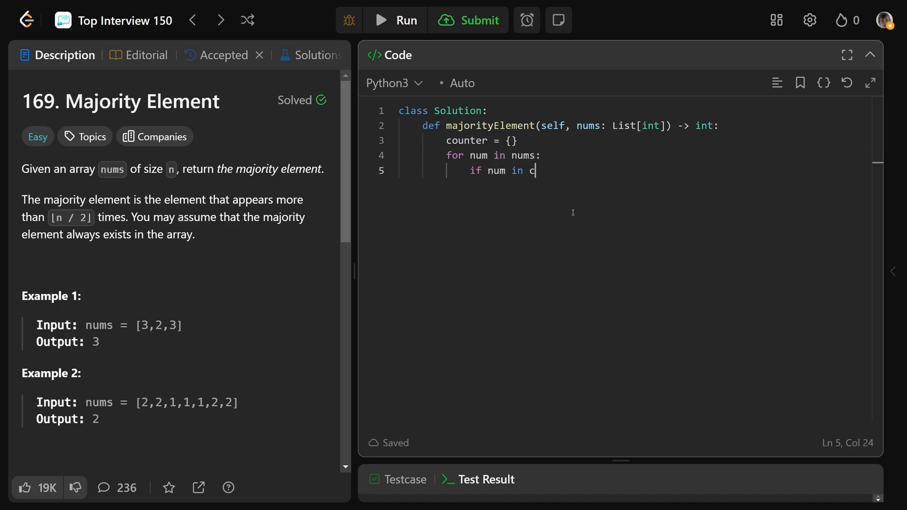
type("ounter:")
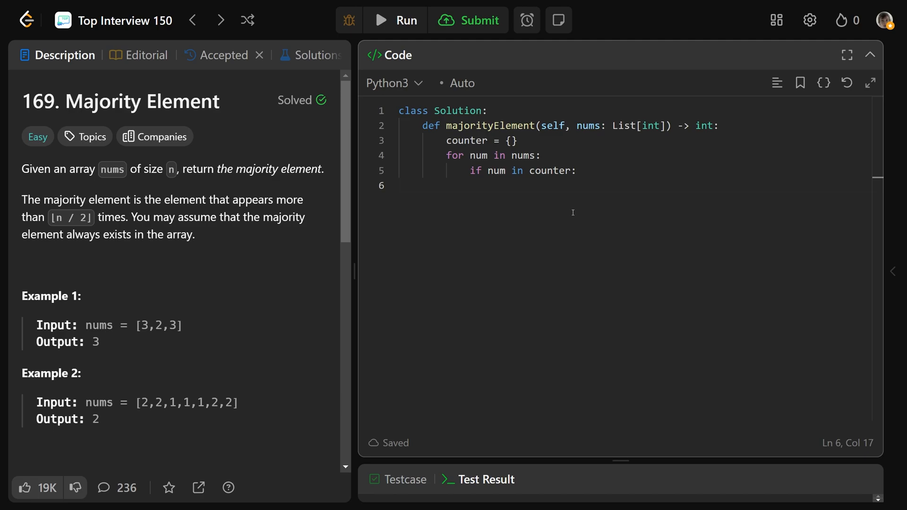
type("counte")
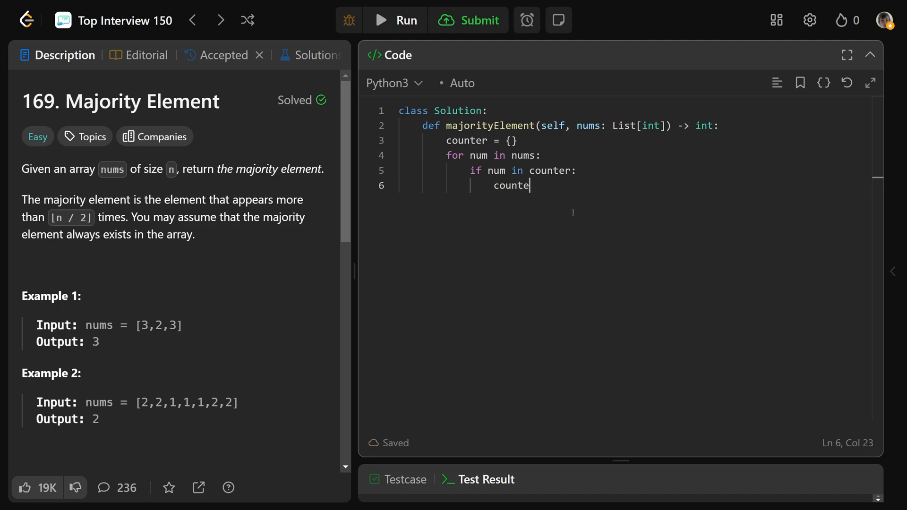
type("r[num] +=")
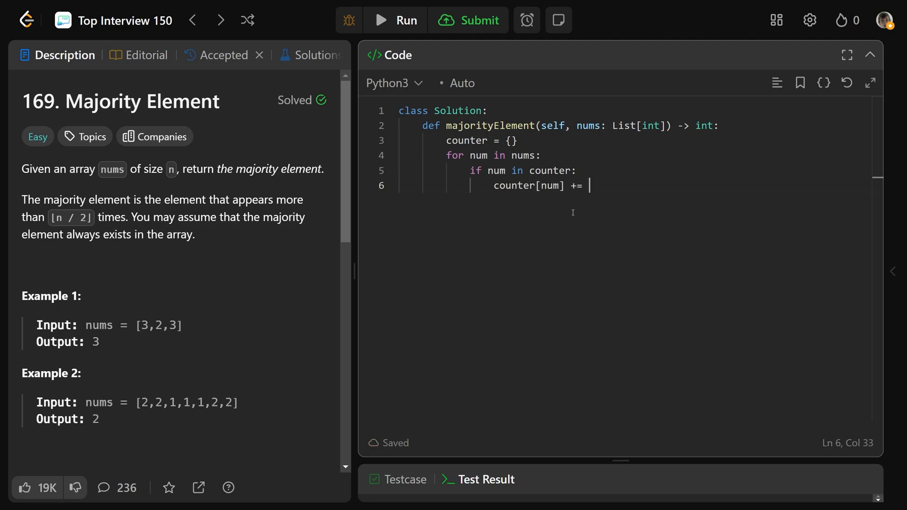
type("1")
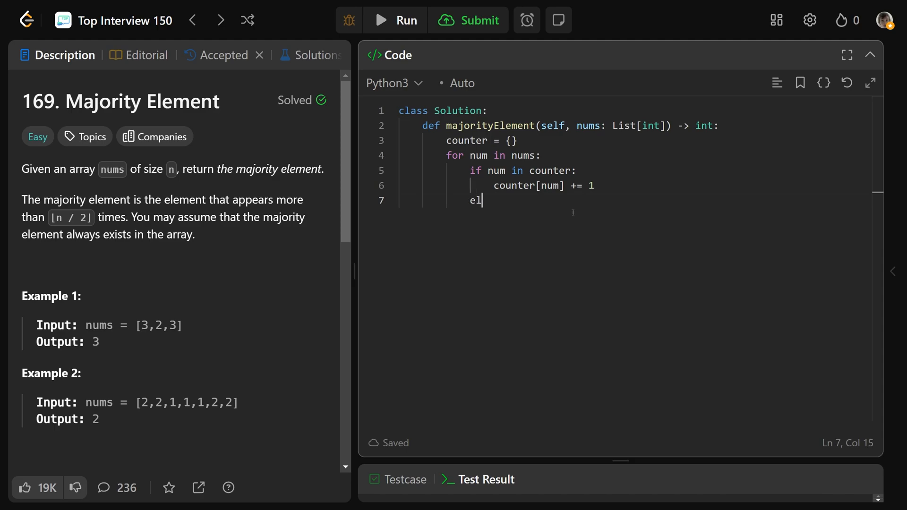
type("se:")
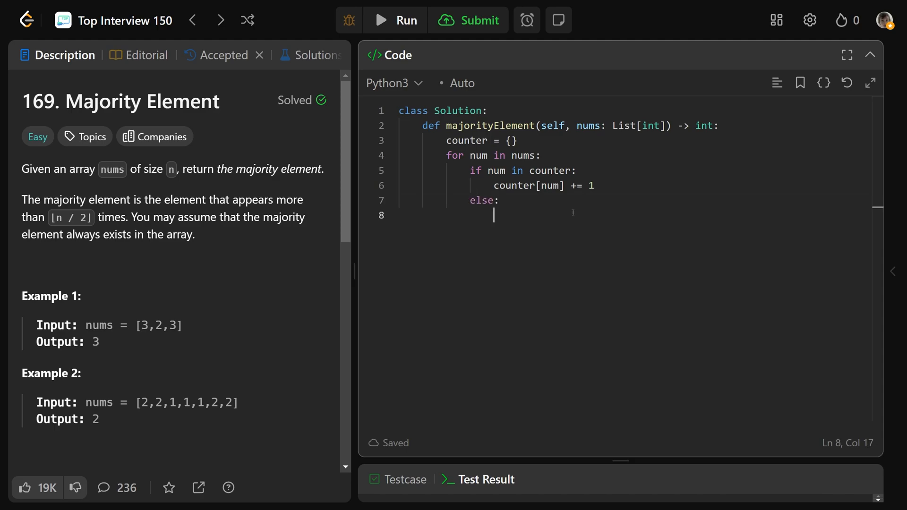
type("counter[num]")
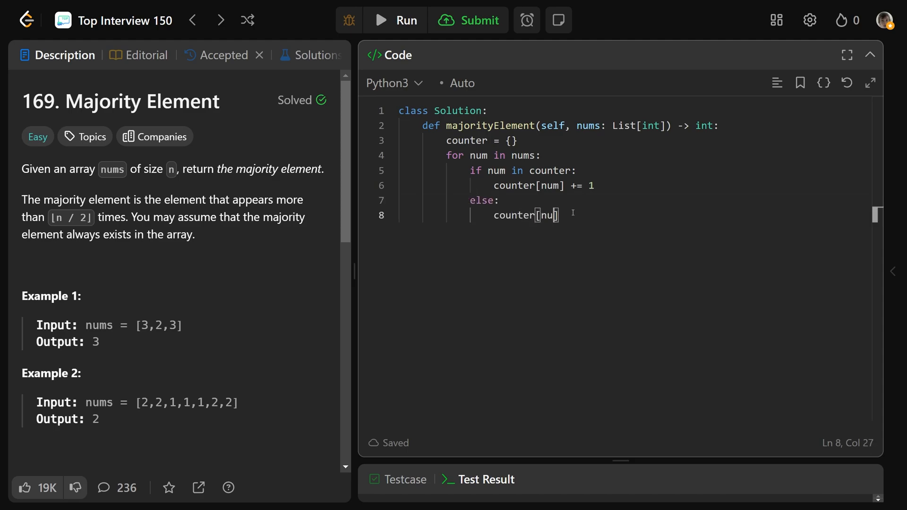
type("m] = 1")
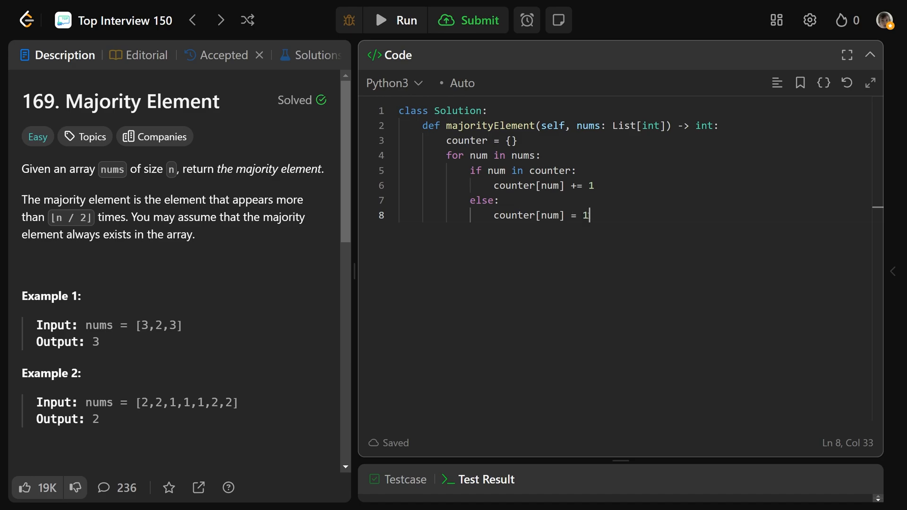
Initialise max_count = -1 and ans = -1 after the counting loop.
double_click(530, 215)
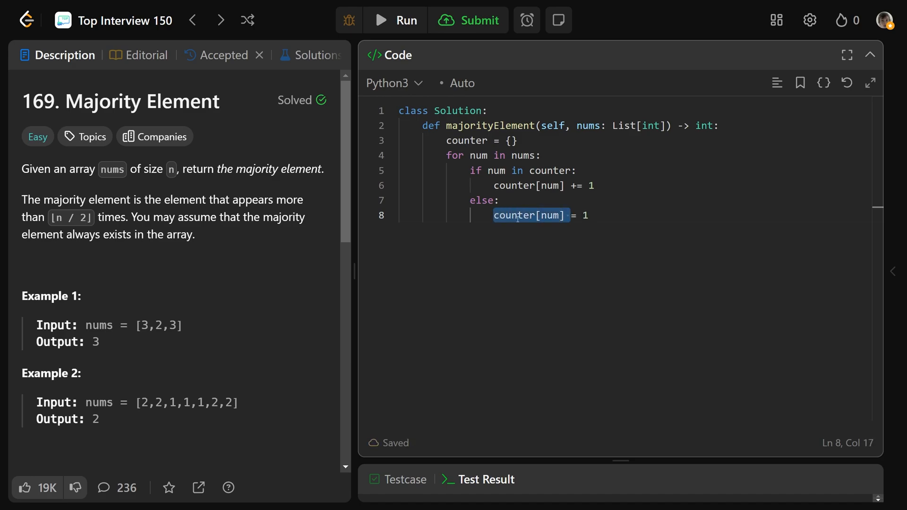
key("Return")
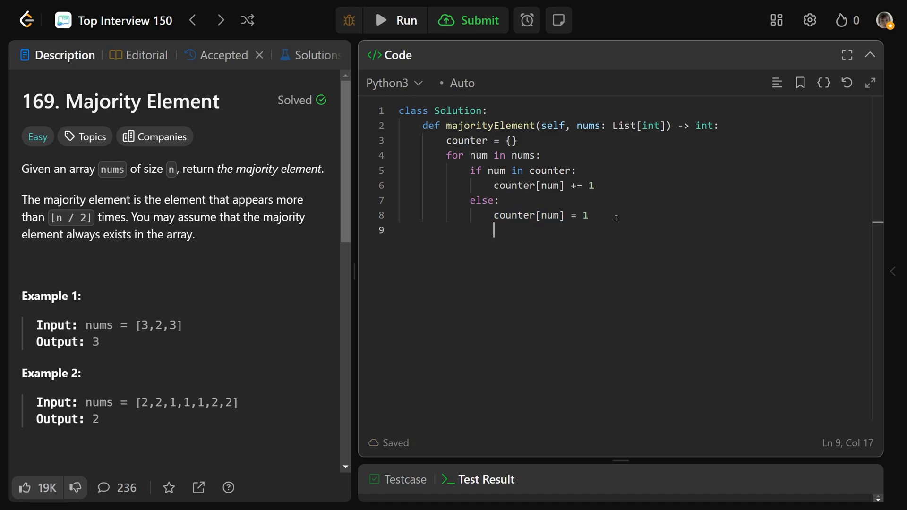
key("Enter")
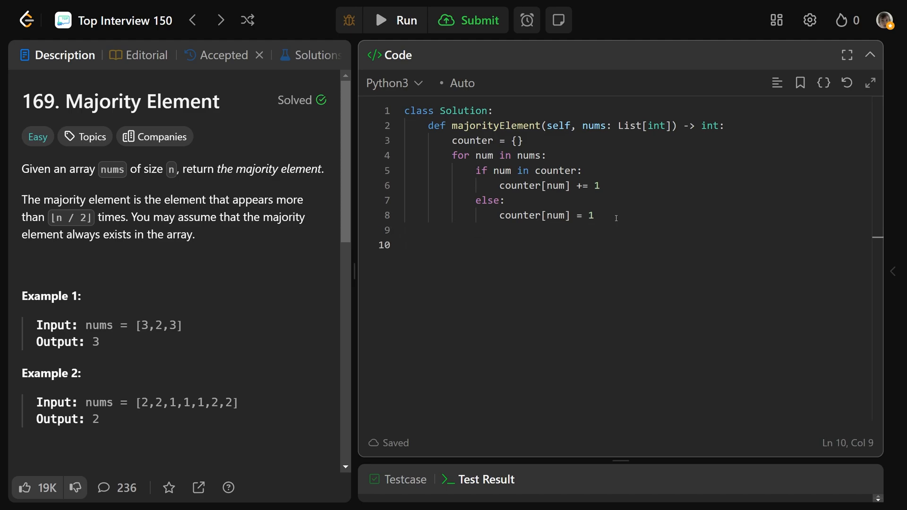
type("max_c")
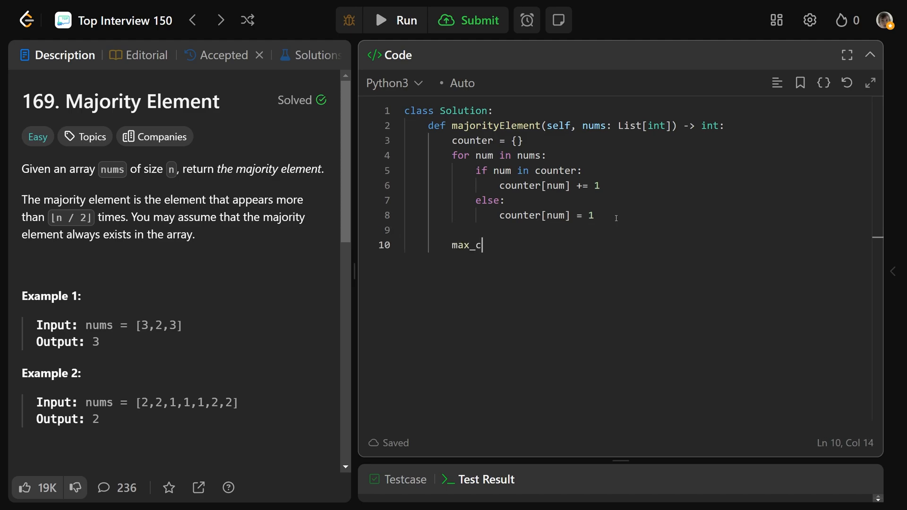
type("ount =")
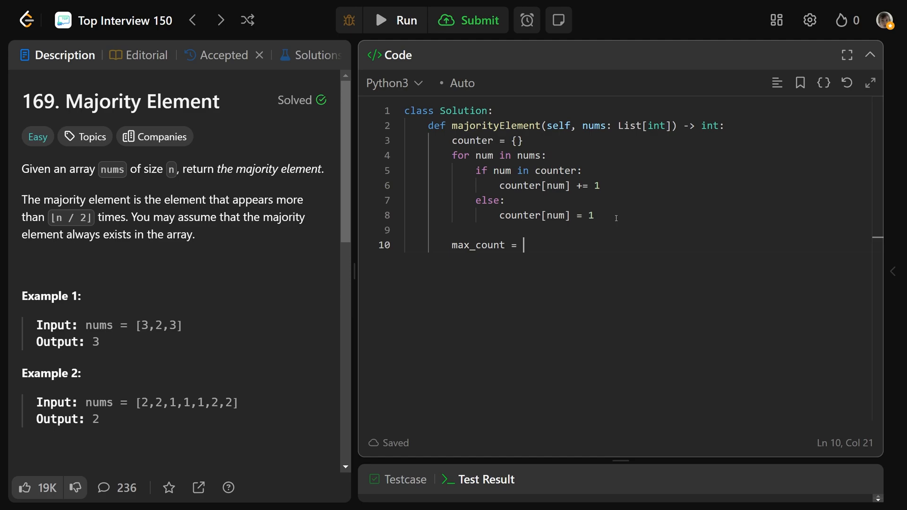
type("-1")
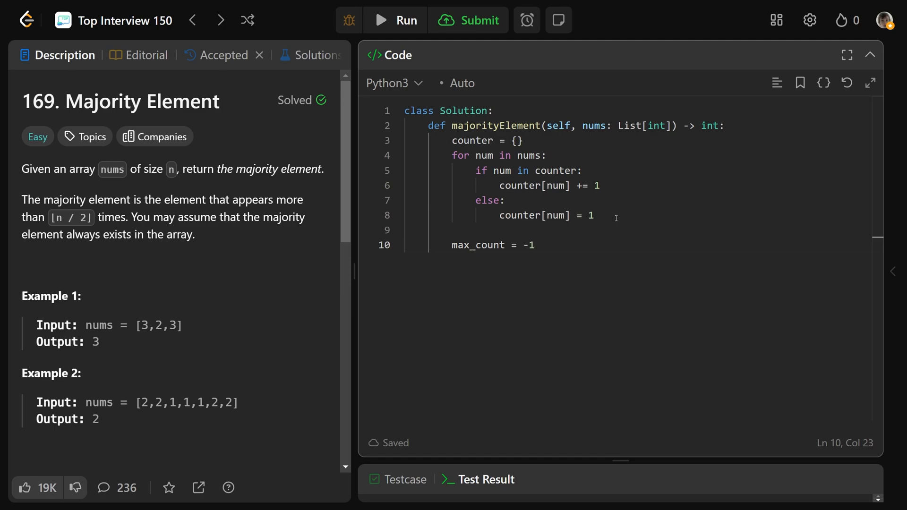
type("ans = -1")
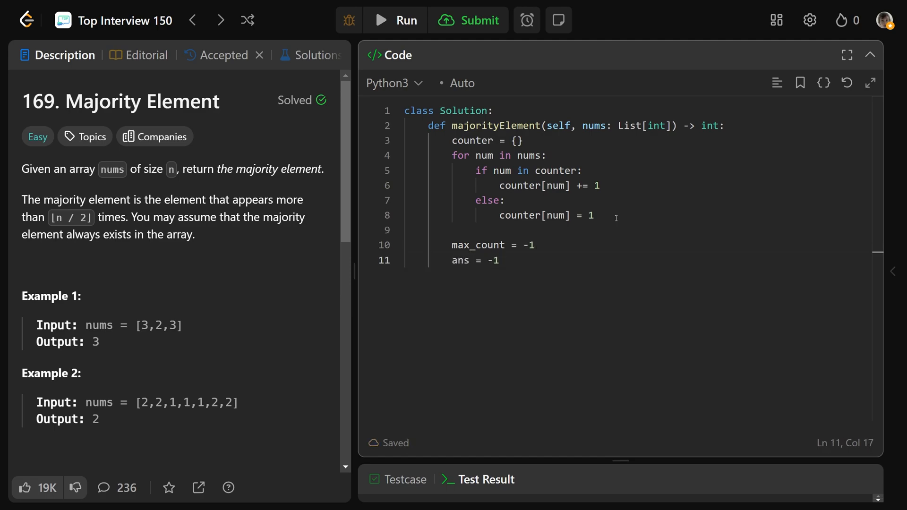
double_click(526, 245)
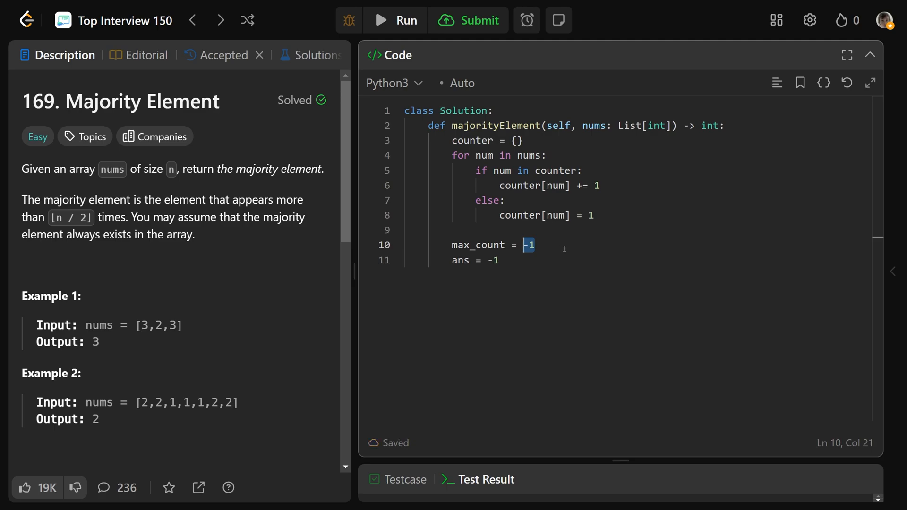
left_click(493, 260)
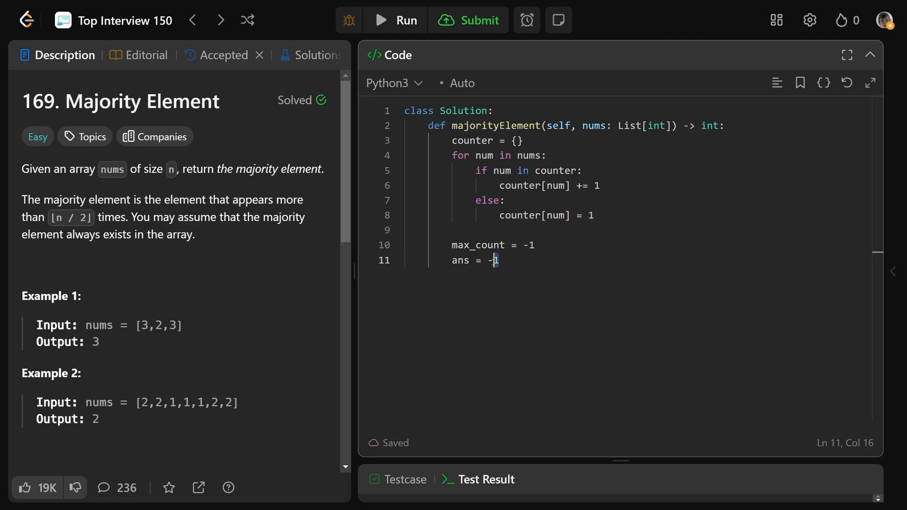
double_click(478, 245)
type("for key")
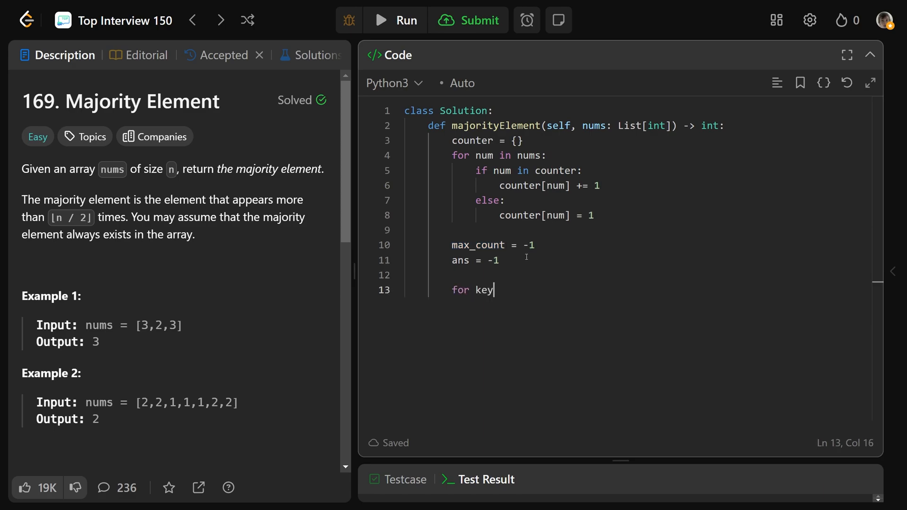
Loop over counter.items(), updating max_count = val and ans = key when val > max_count.
type(", val in counter")
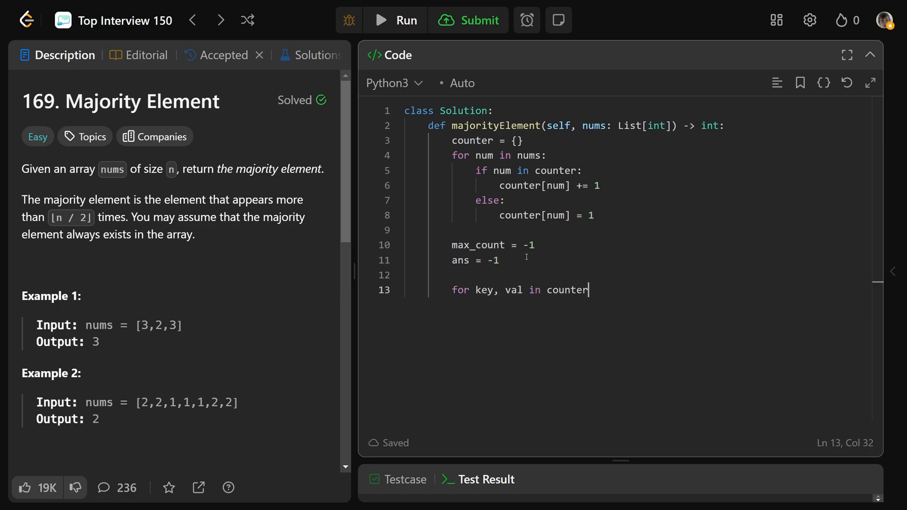
type(".items():")
type("if val")
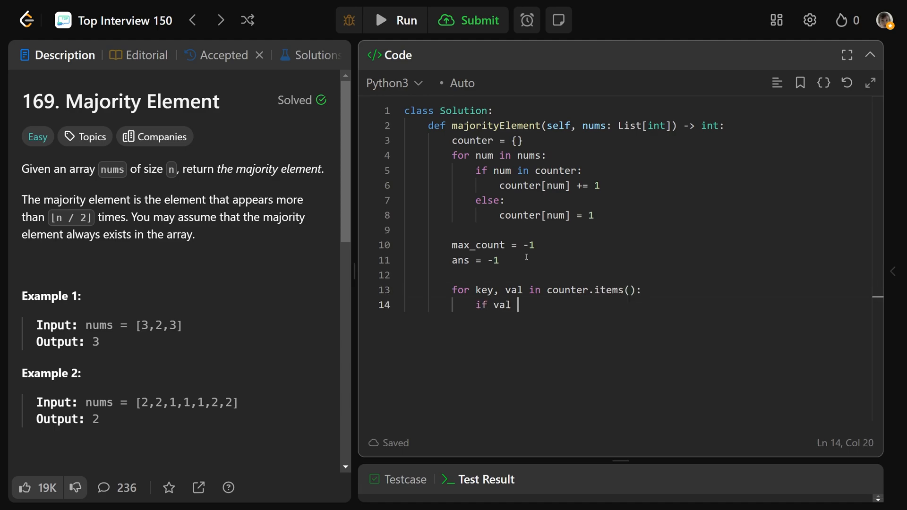
type("> max_count:")
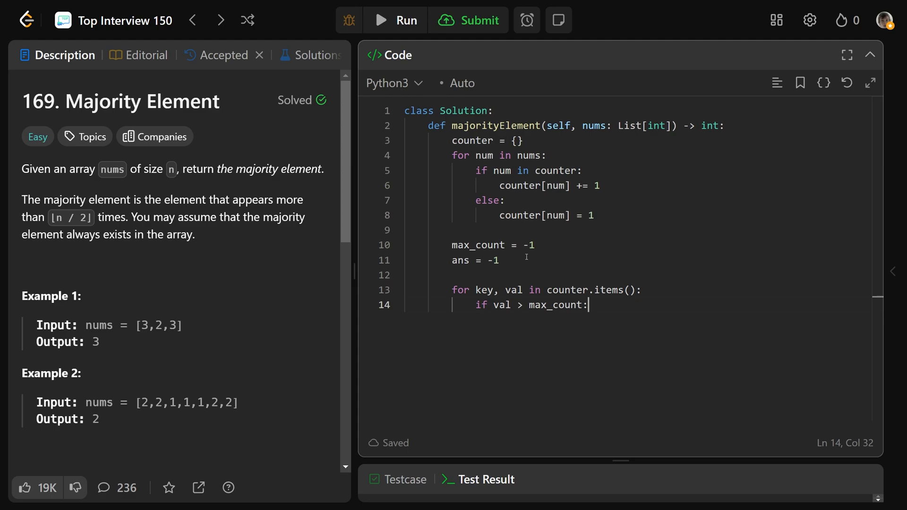
type("max_co")
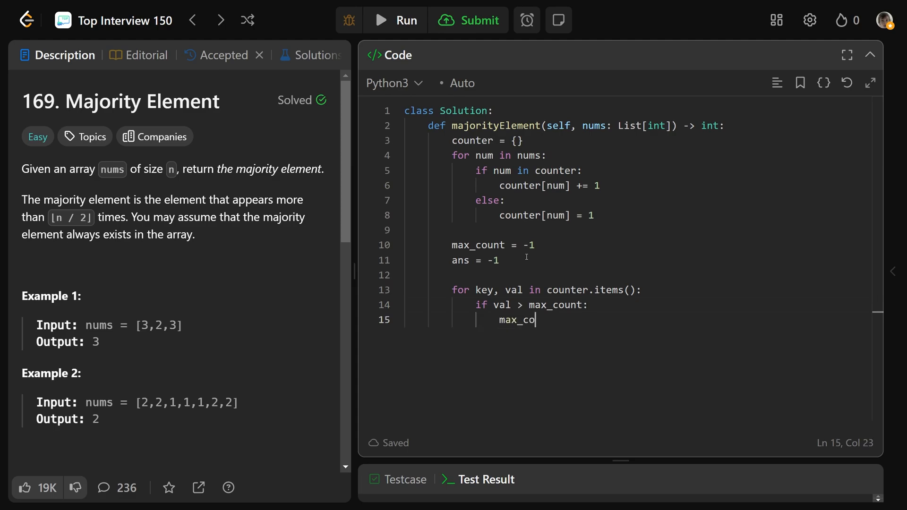
type("unt = val")
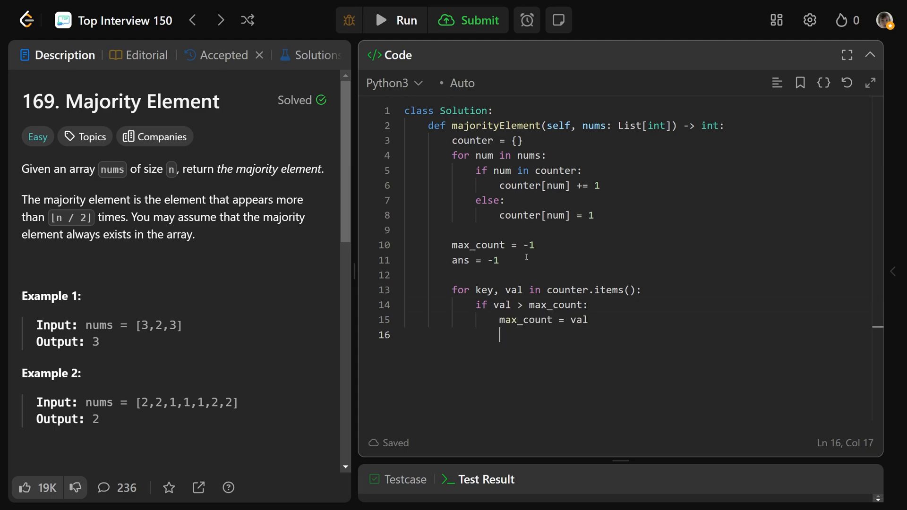
type("ans")
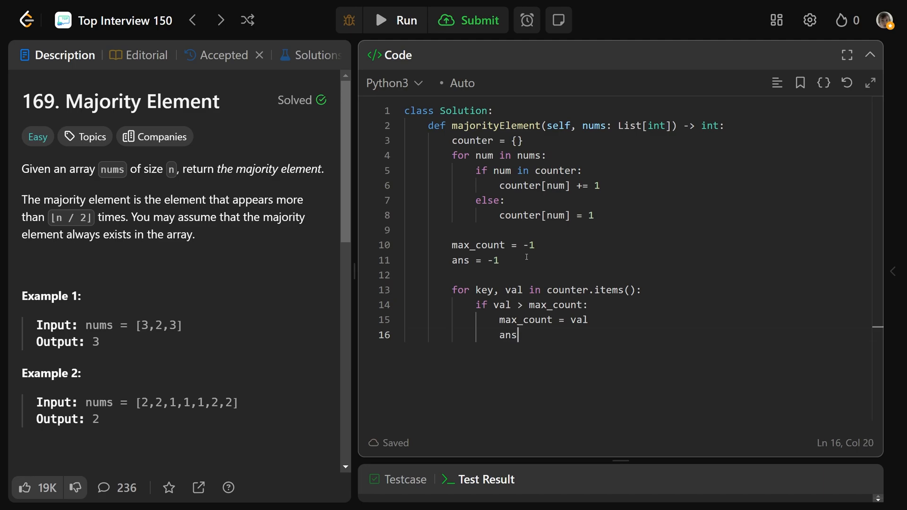
type("= key")
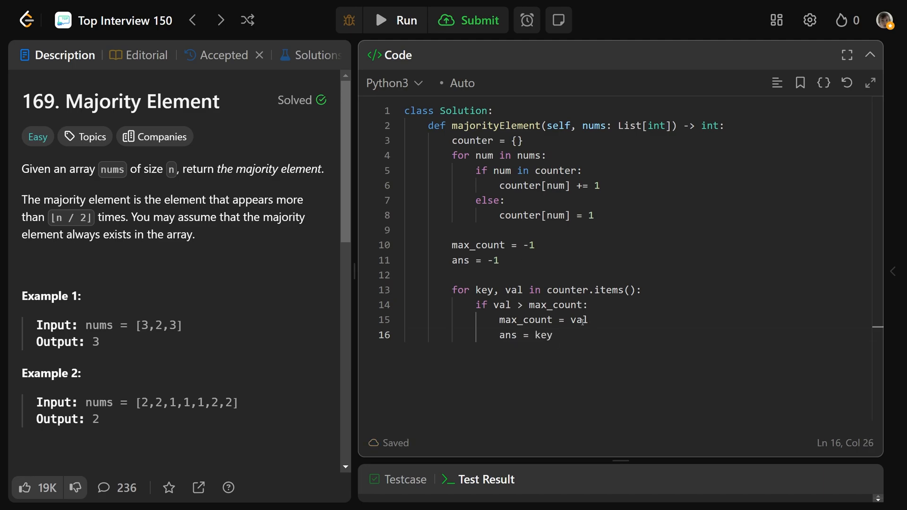
double_click(525, 321)
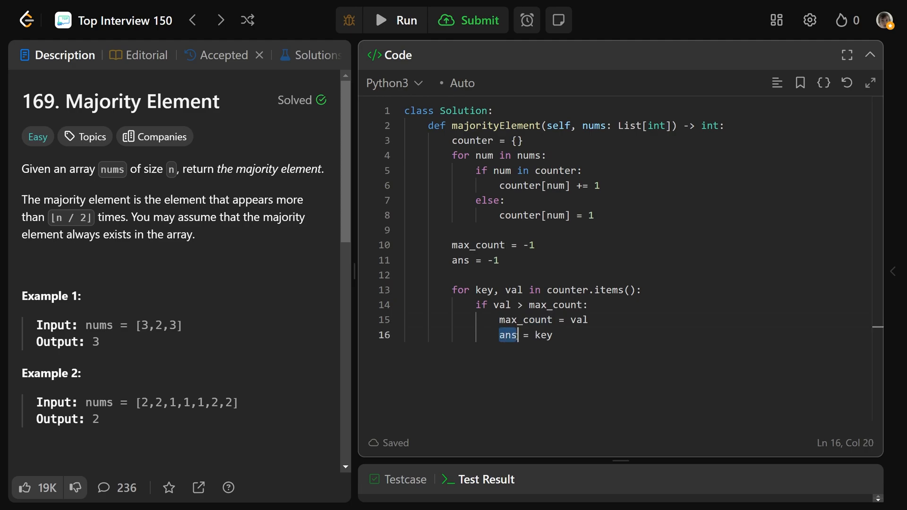
double_click(526, 321)
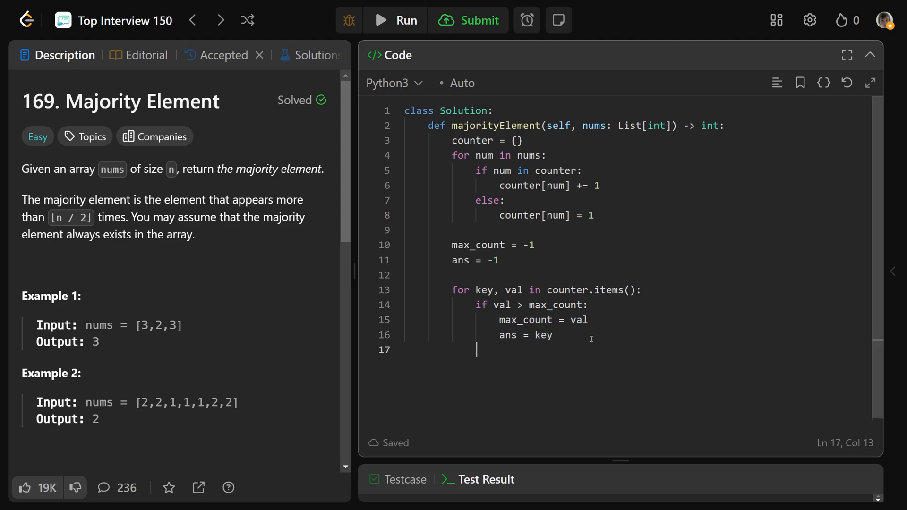
Return ans and add the # Time: O(n) and # Space: O(n) comments.
type("return")
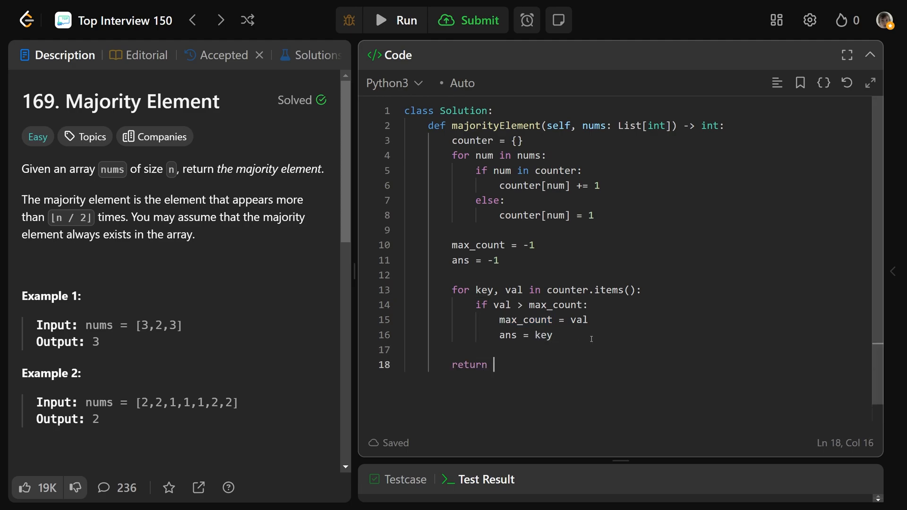
type("ans")
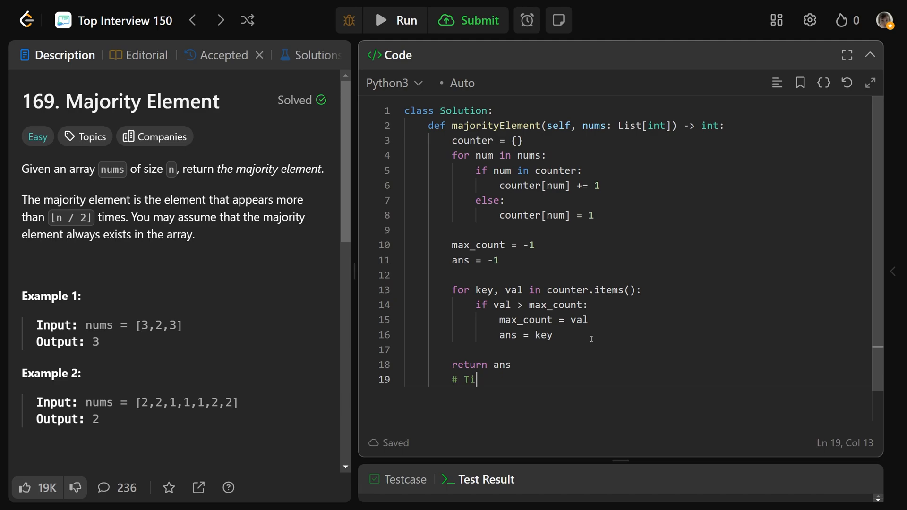
type("me: O(n")
type("# Space:")
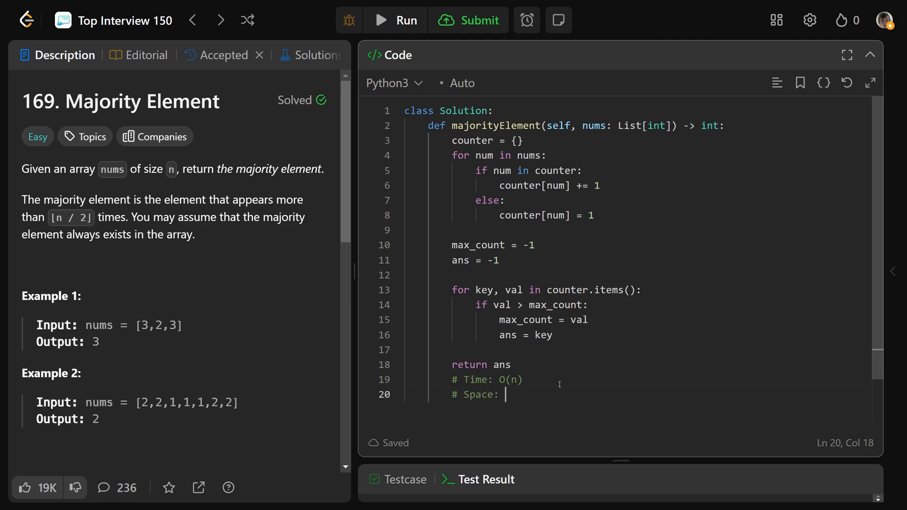
type("O(n)")
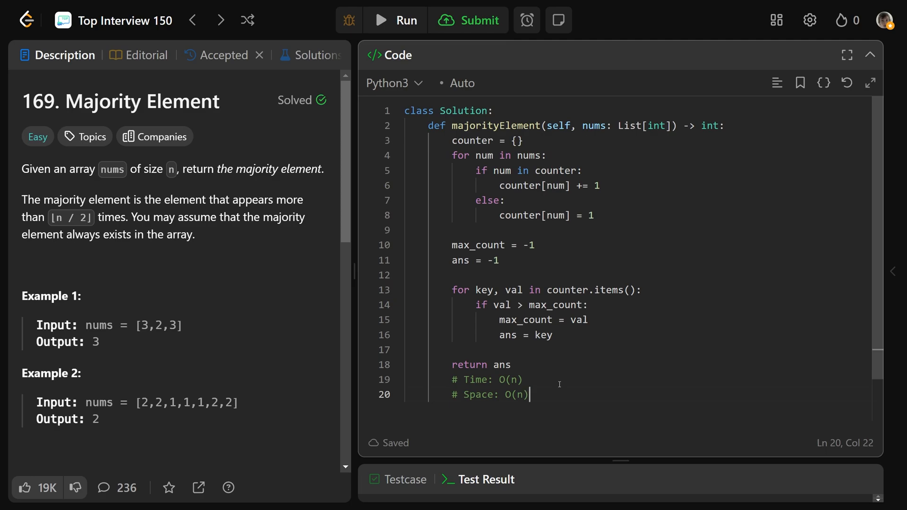
On the whiteboard, underline the leading 3 and rewrite Ans = 3 and Count = 1 in red.
left_click(223, 55)
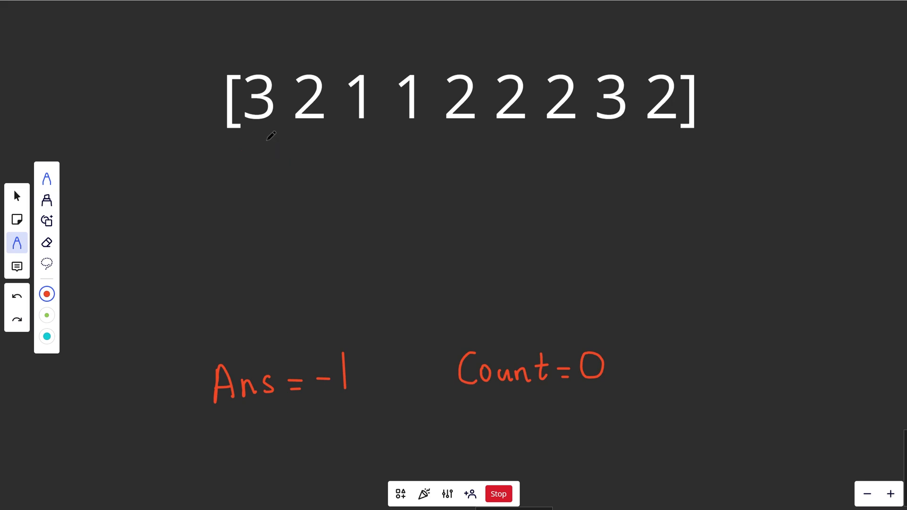
left_click_drag(242, 141, 278, 141)
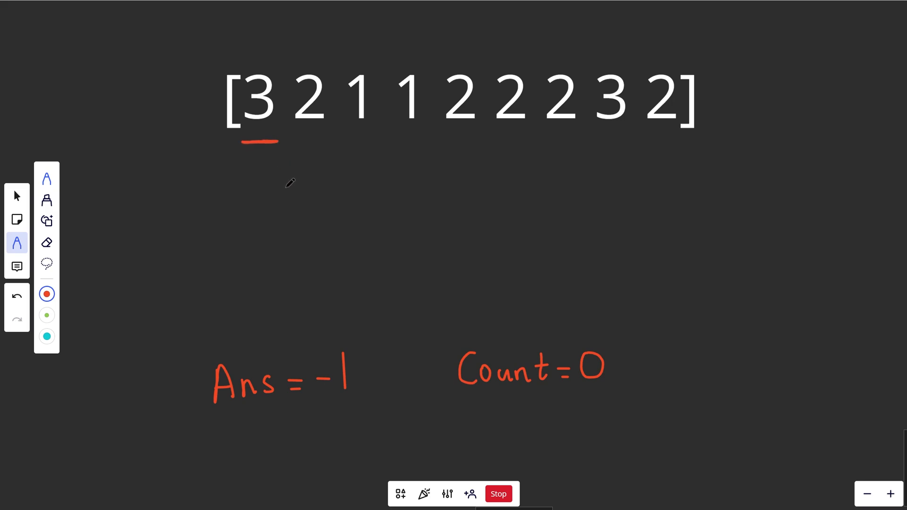
mouse_move(602, 342)
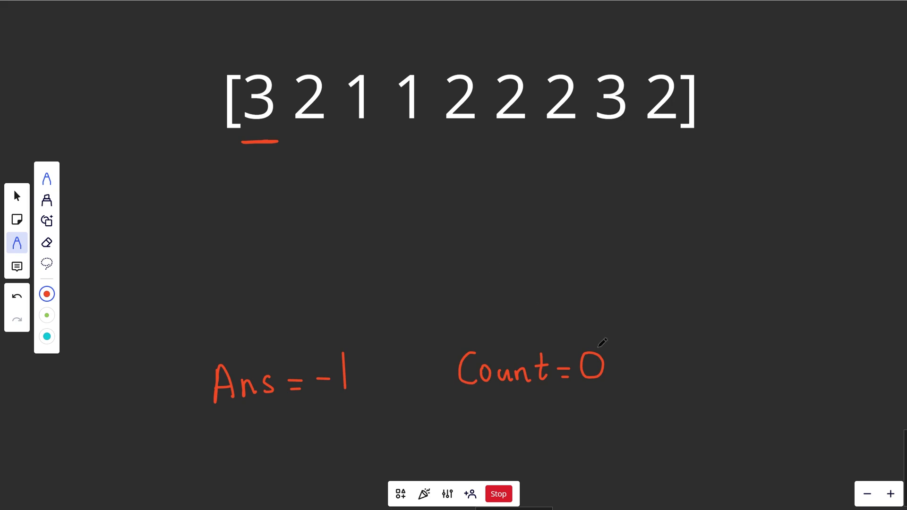
mouse_move(602, 370)
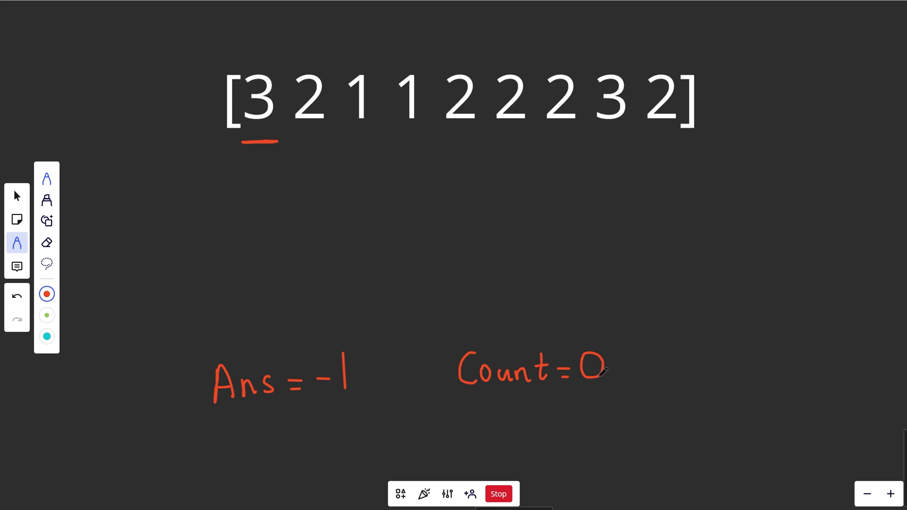
left_click(330, 374)
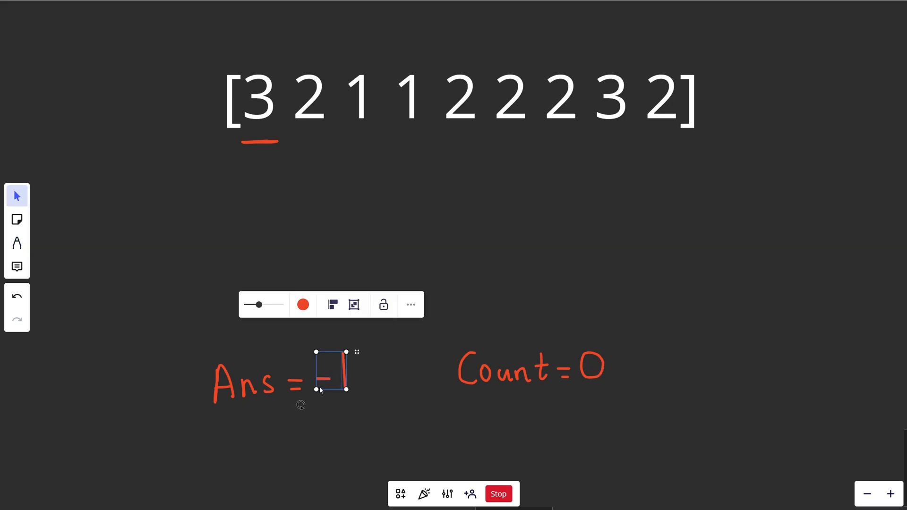
left_click(17, 243)
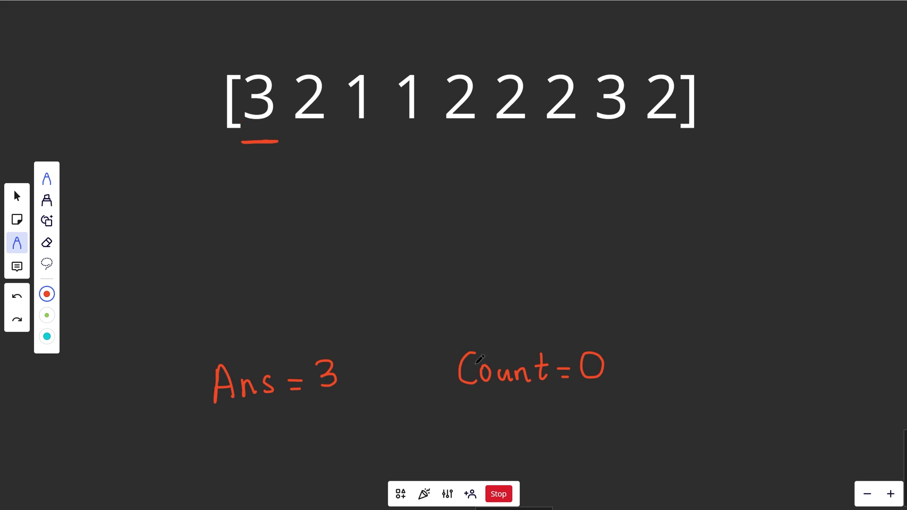
left_click(17, 195)
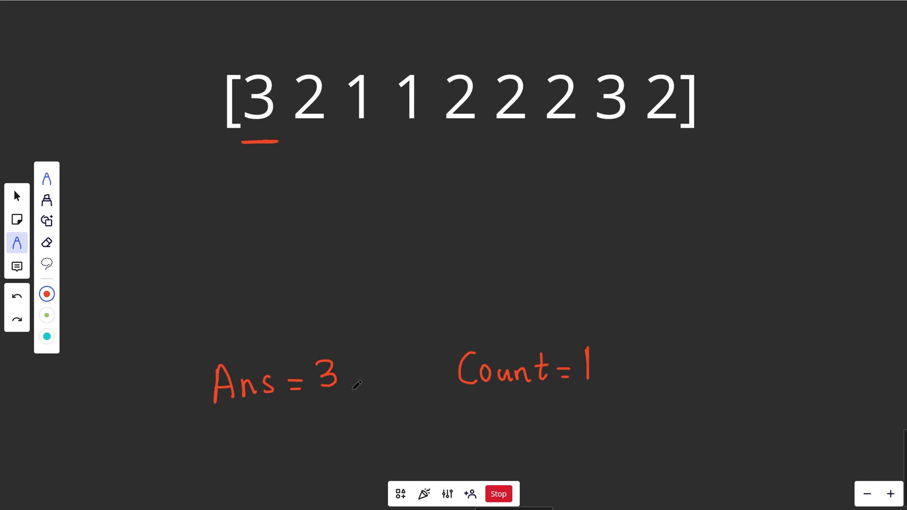
Step through the array in red, rewriting Ans and Count values until Count = 0 at the final 2.
left_click(17, 195)
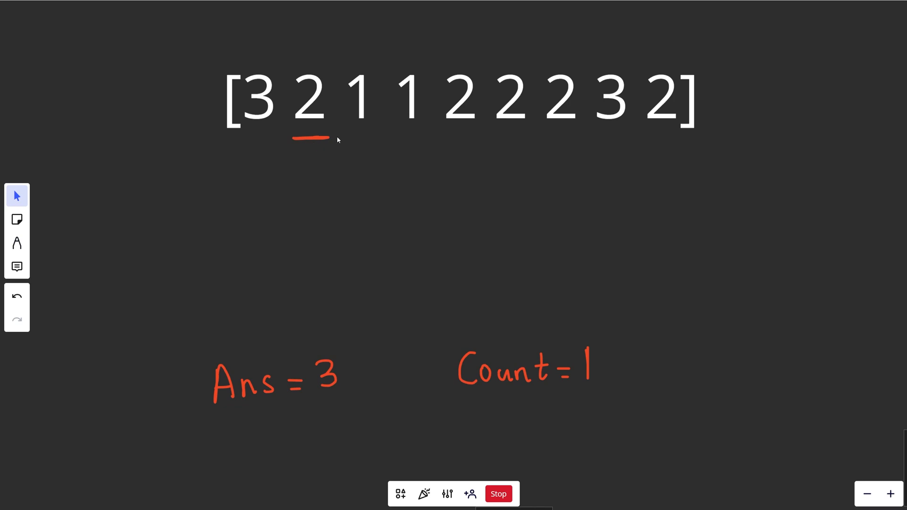
mouse_move(589, 371)
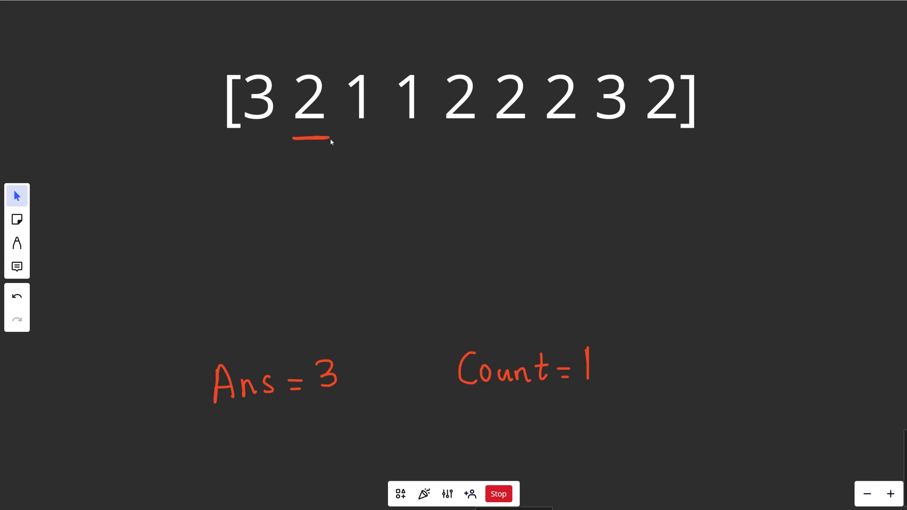
mouse_move(335, 376)
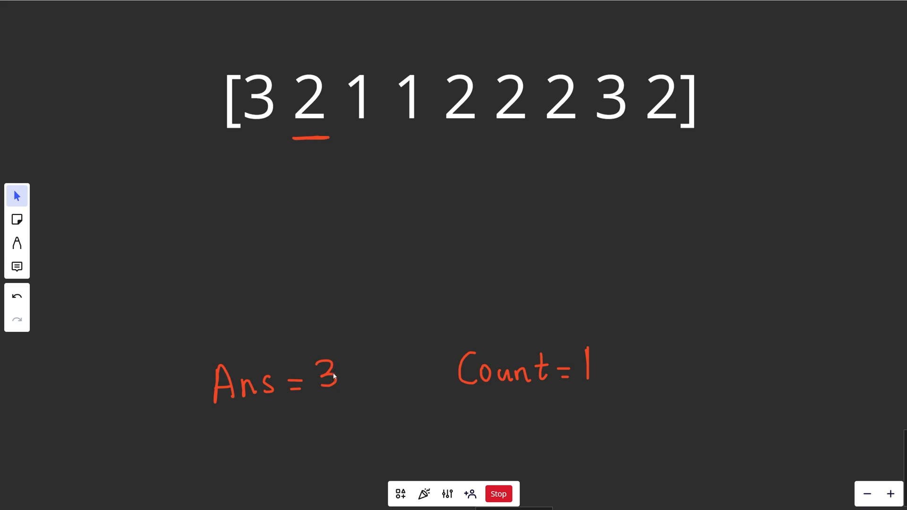
left_click(587, 367)
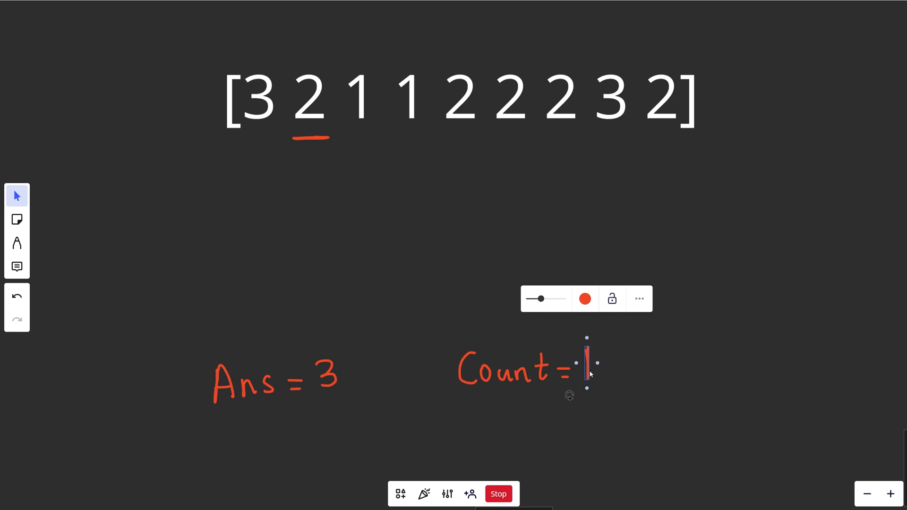
left_click(17, 243)
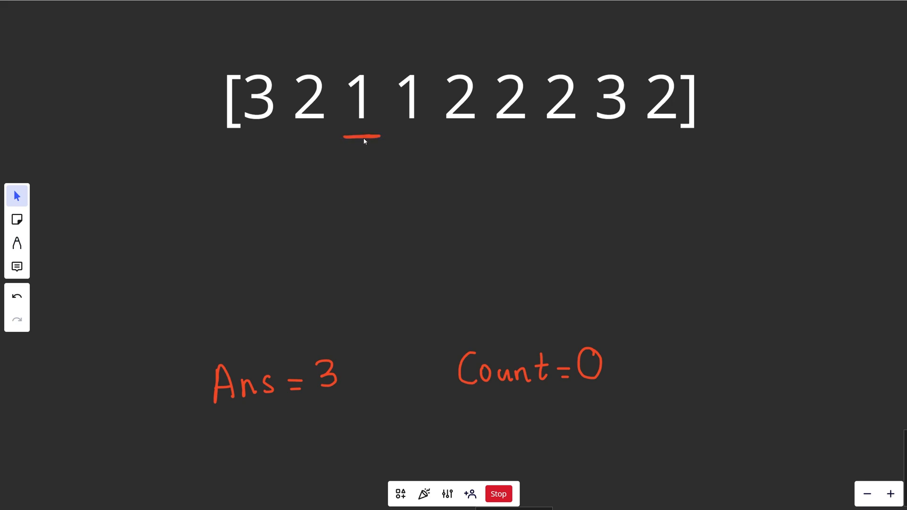
mouse_move(572, 326)
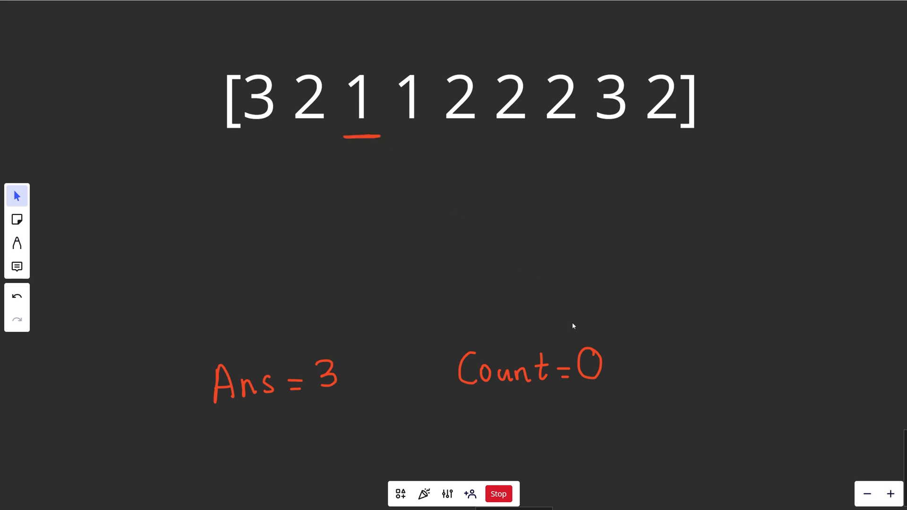
mouse_move(365, 348)
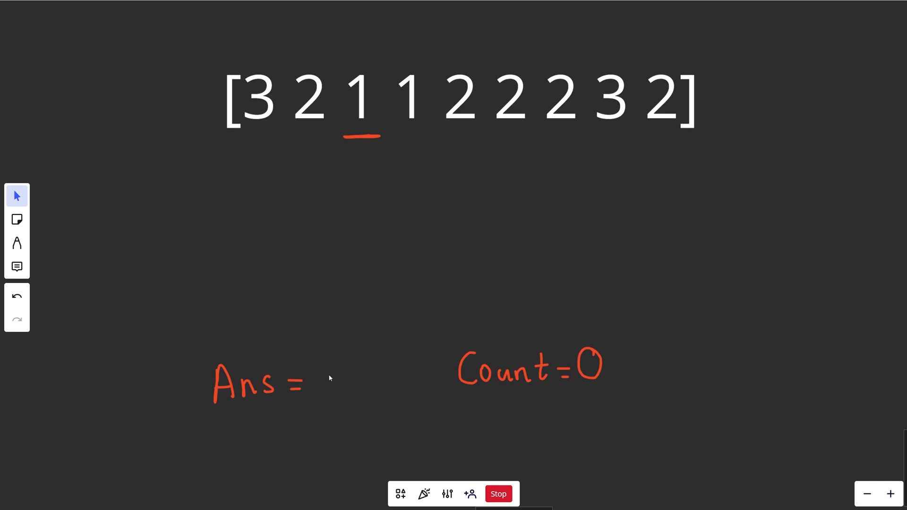
left_click(17, 243)
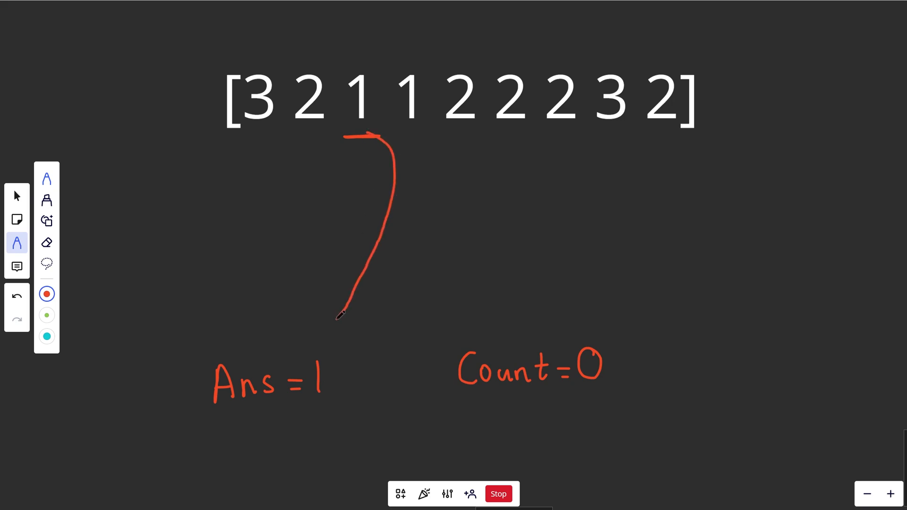
left_click(17, 196)
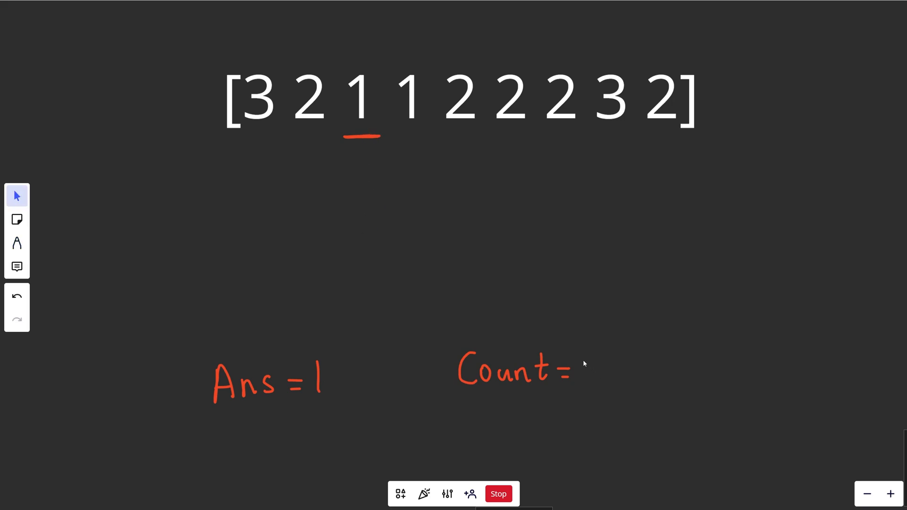
type("1")
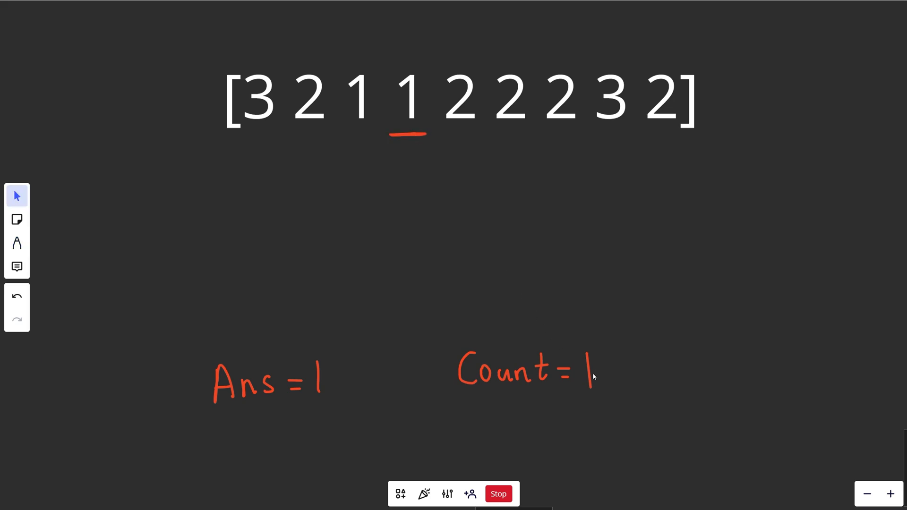
mouse_move(318, 385)
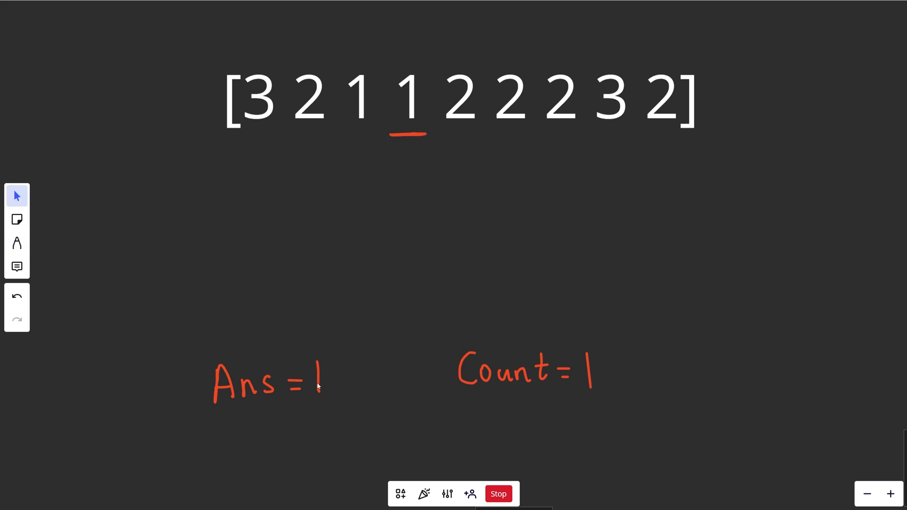
mouse_move(365, 226)
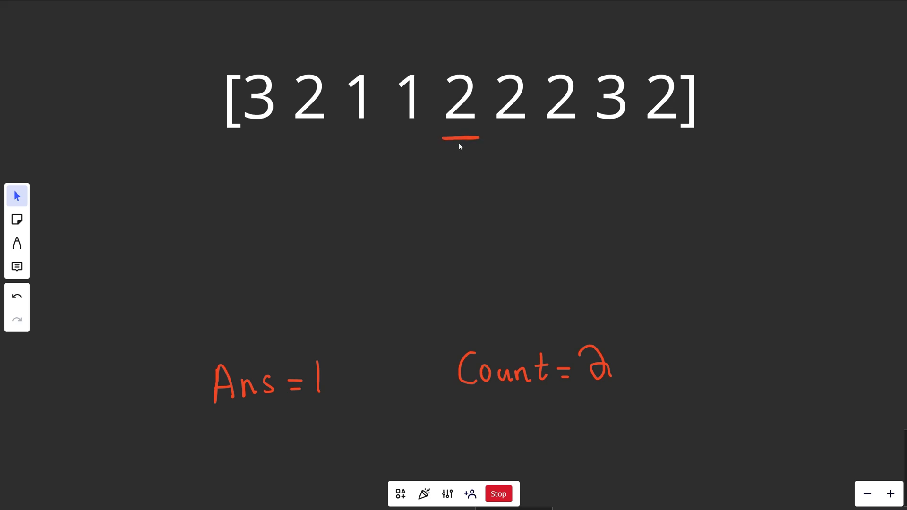
mouse_move(461, 357)
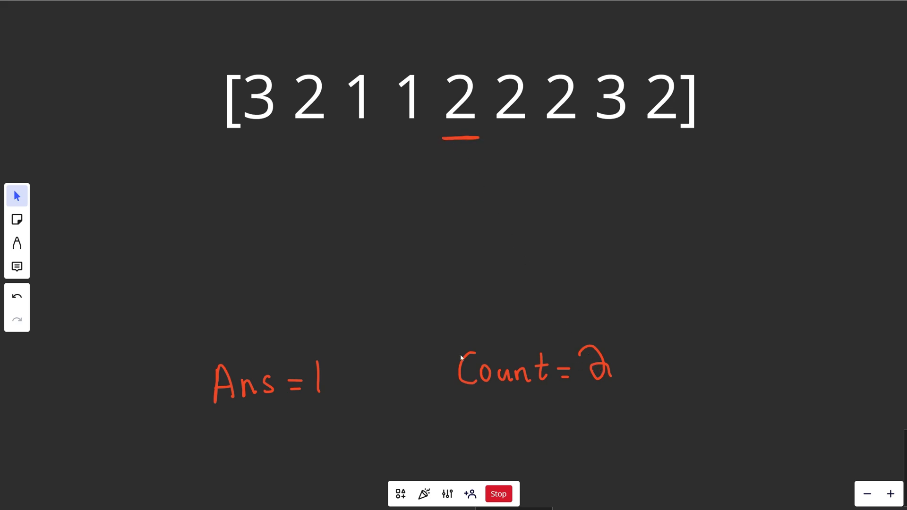
mouse_move(323, 354)
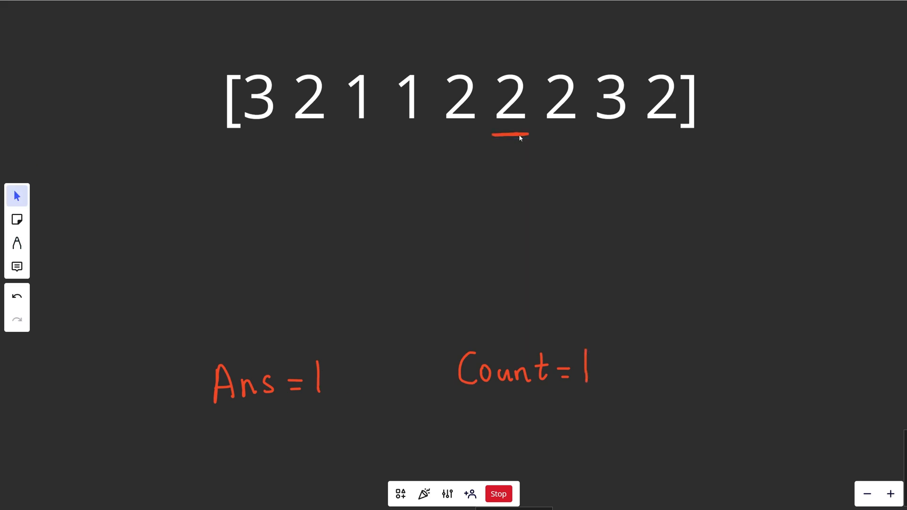
mouse_move(586, 372)
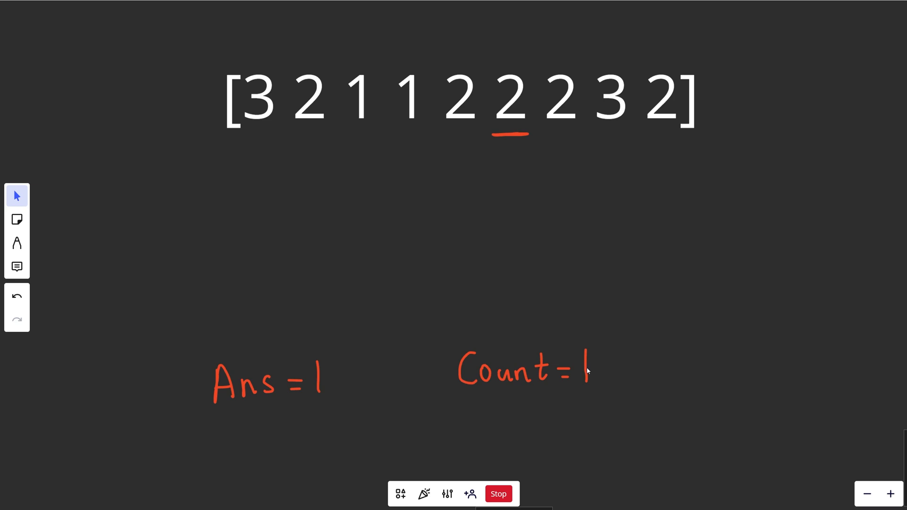
mouse_move(326, 373)
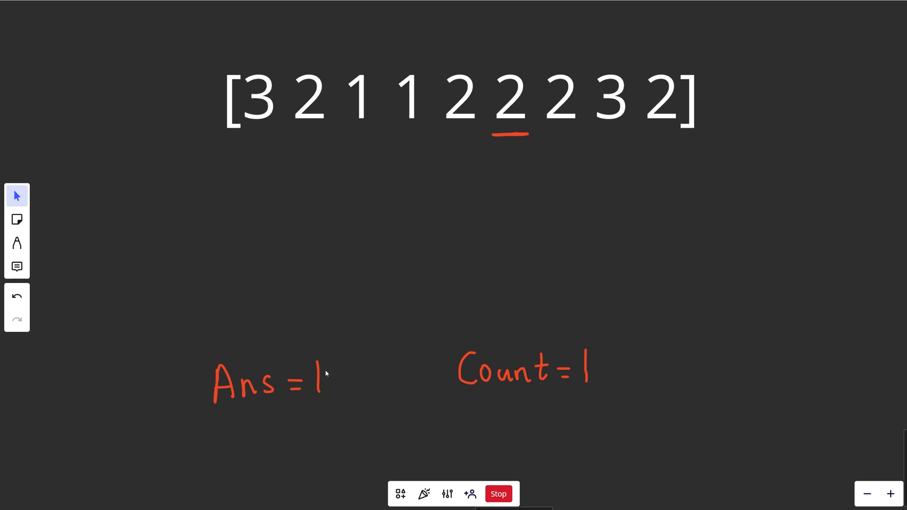
mouse_move(590, 371)
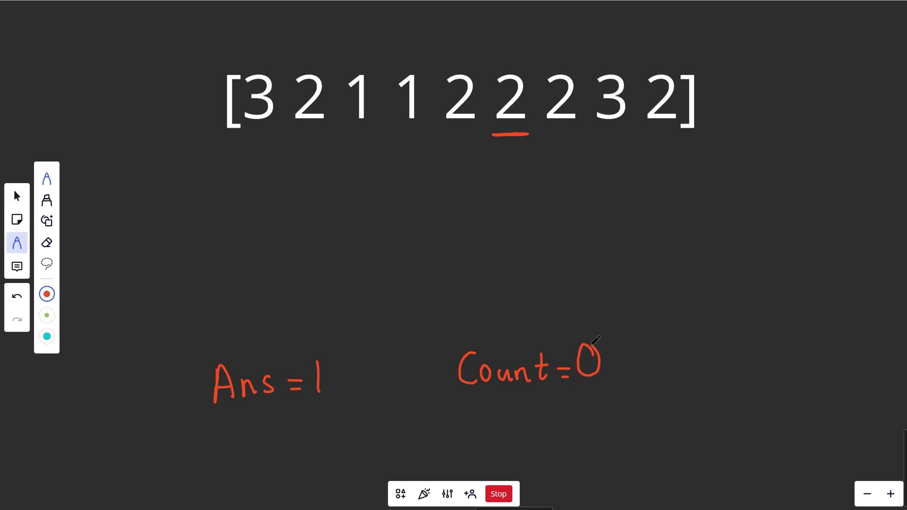
left_click(17, 195)
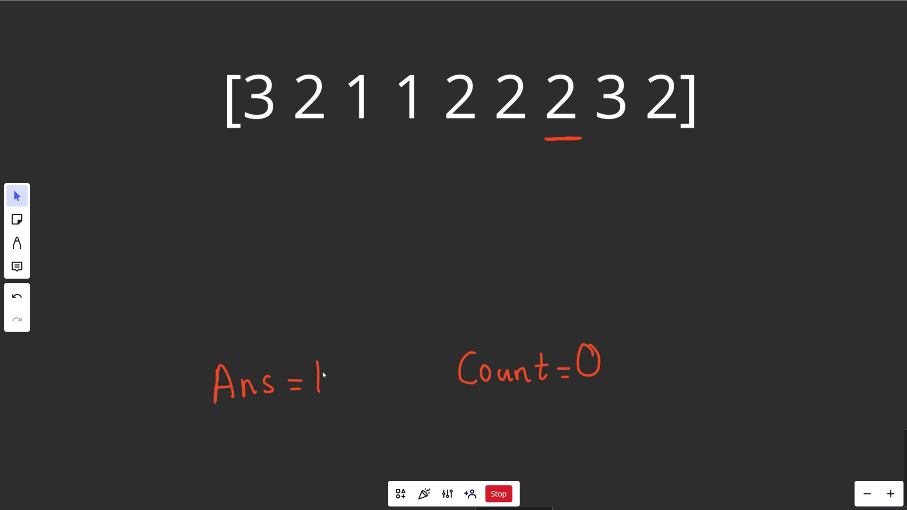
mouse_move(393, 315)
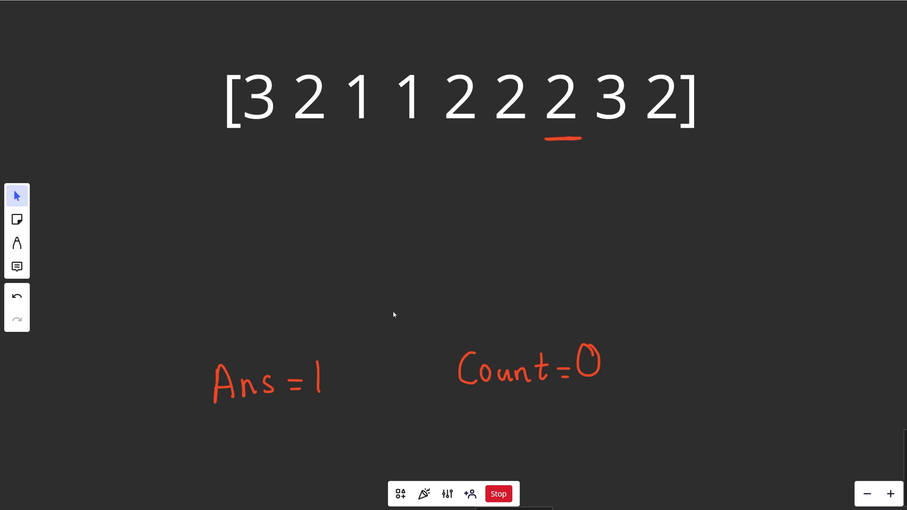
left_click(17, 243)
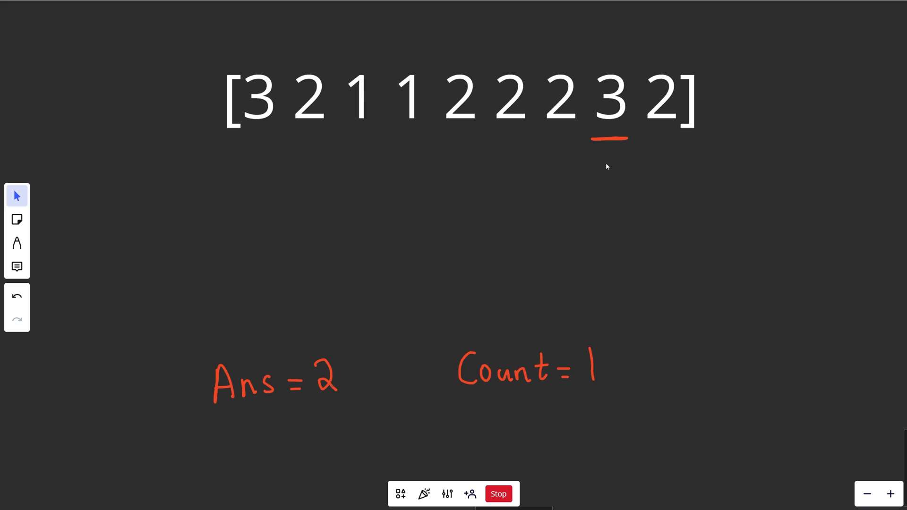
left_click(17, 242)
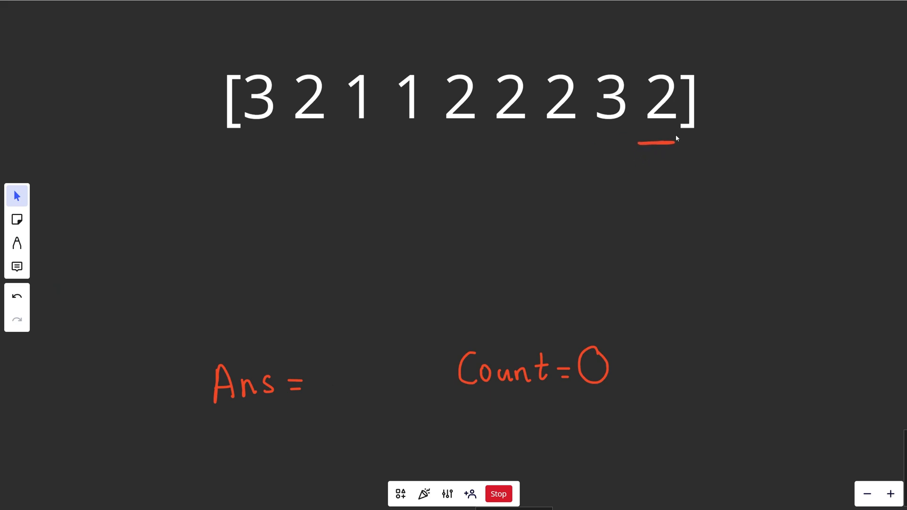
mouse_move(340, 386)
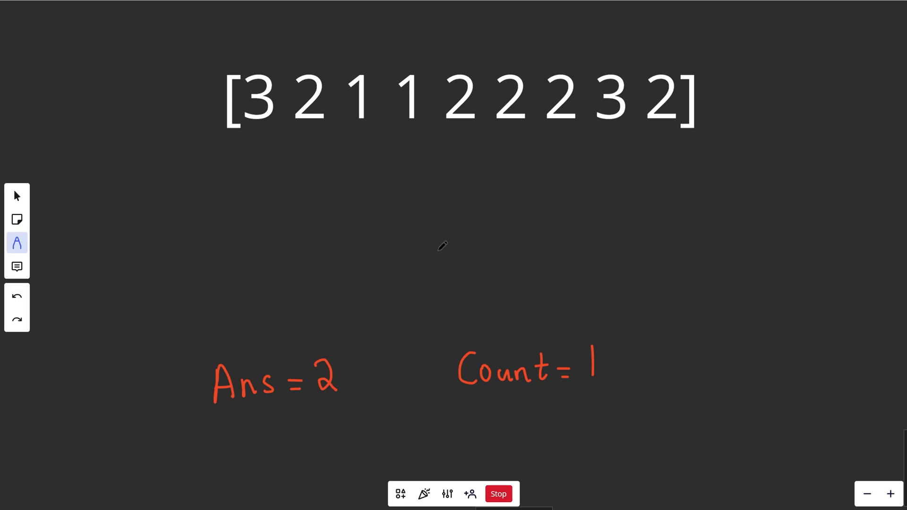
mouse_move(542, 135)
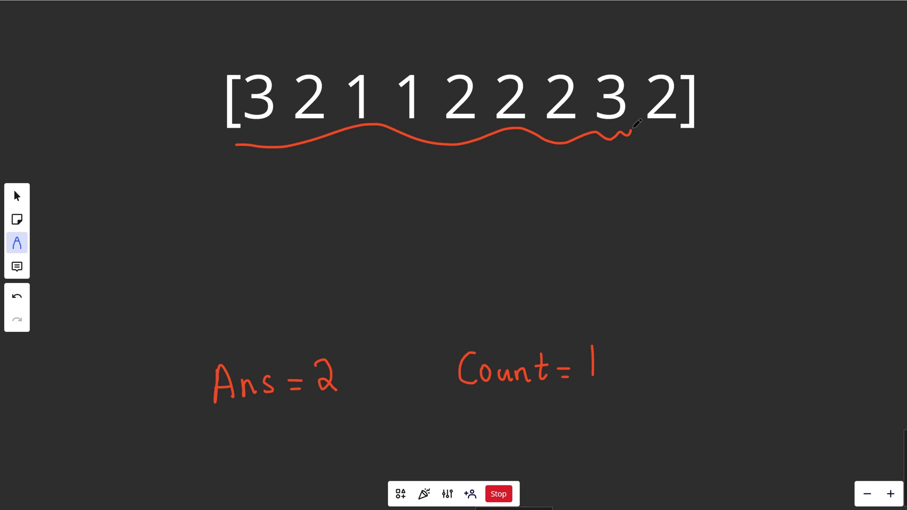
Write Ans = 2 and Count = 1, strike the cancelled pairs, and return to the LeetCode editor.
left_click(16, 297)
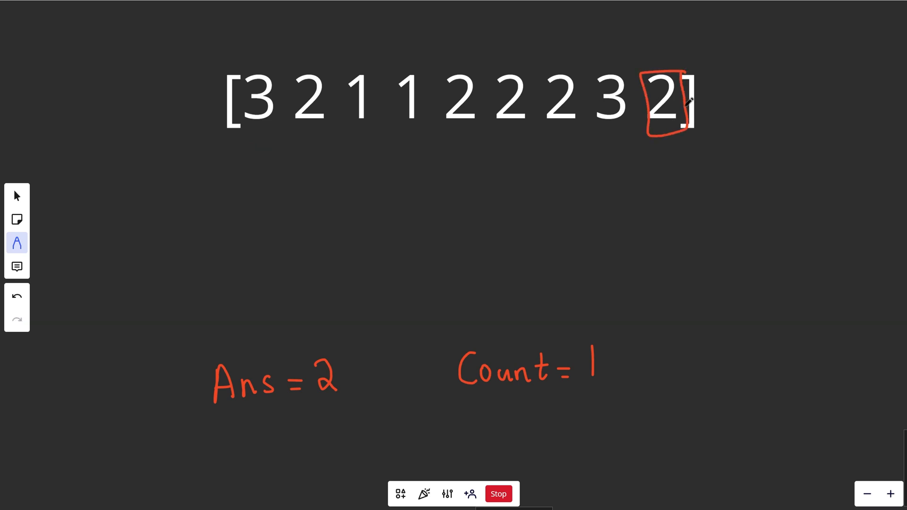
left_click(17, 296)
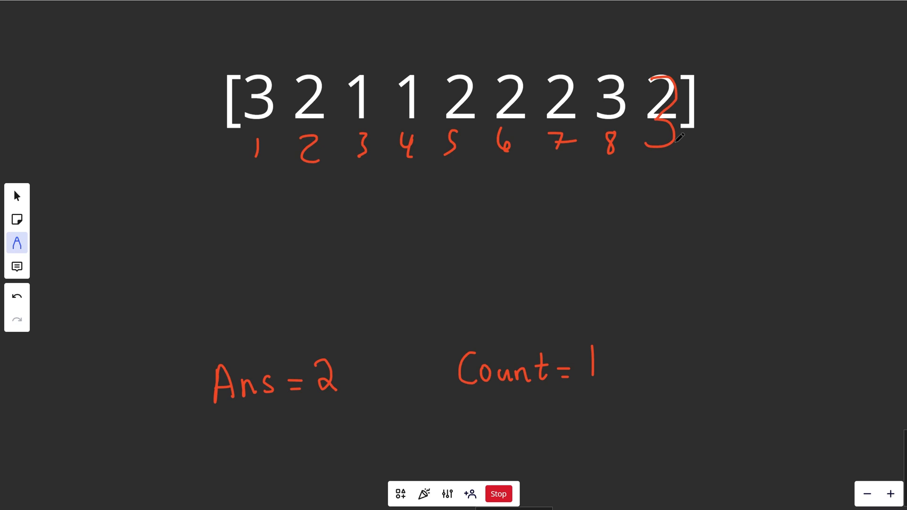
left_click(17, 294)
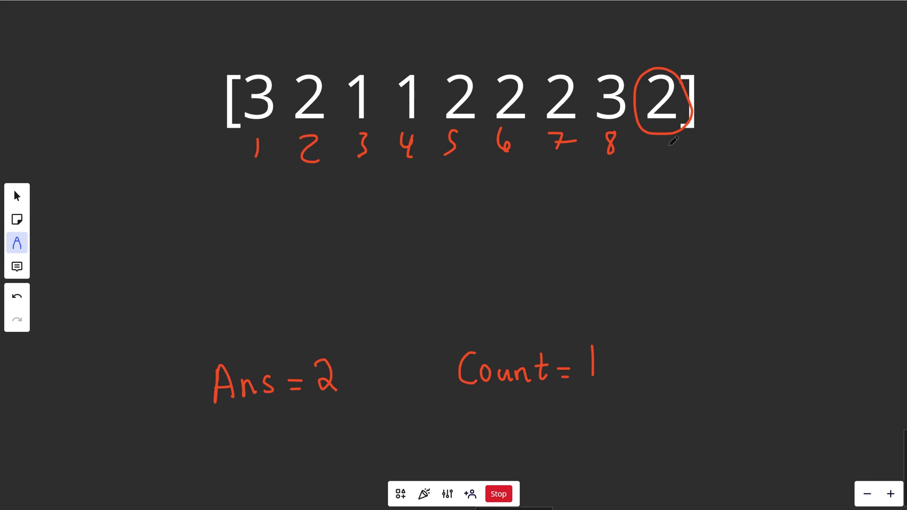
left_click(16, 295)
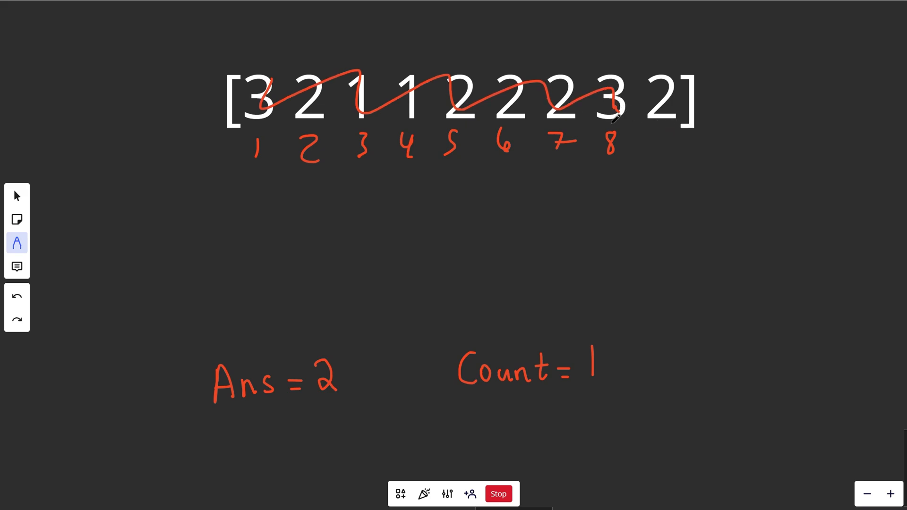
left_click(16, 295)
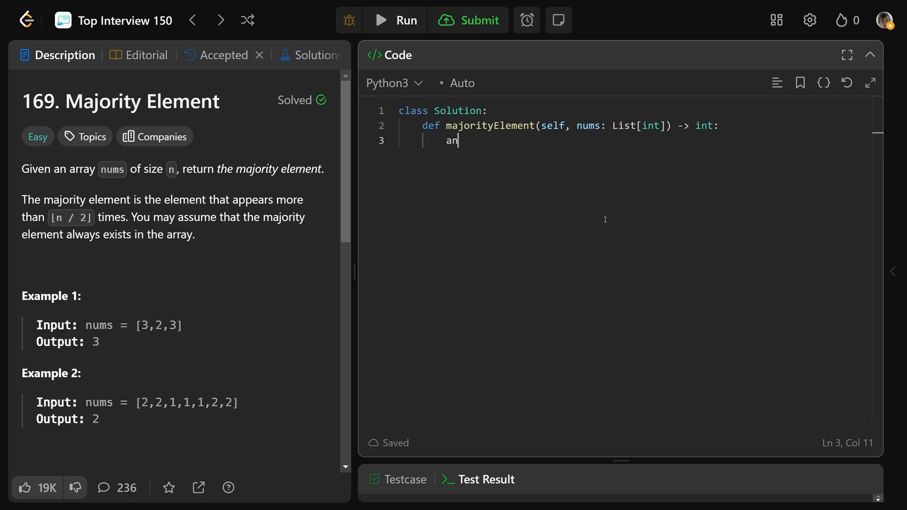
Write the voting loop: ans and count = 0, set ans when count is 0, else increment or decrement count.
type("s = -1")
type("cou")
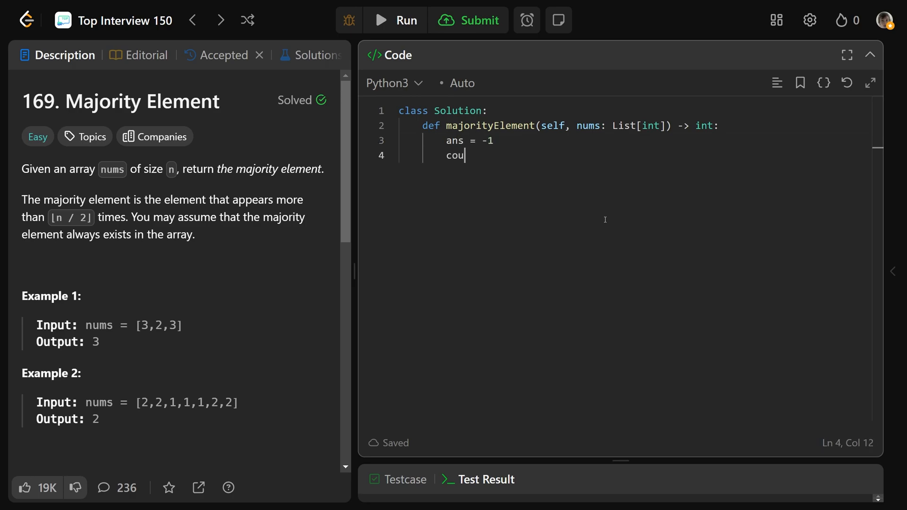
type("nt = 0")
type("for num in nums:")
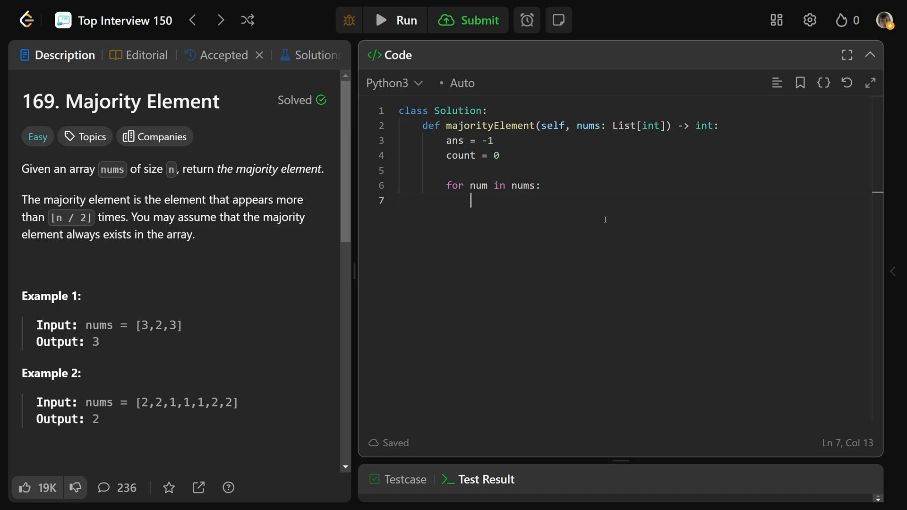
type("if count == 0:")
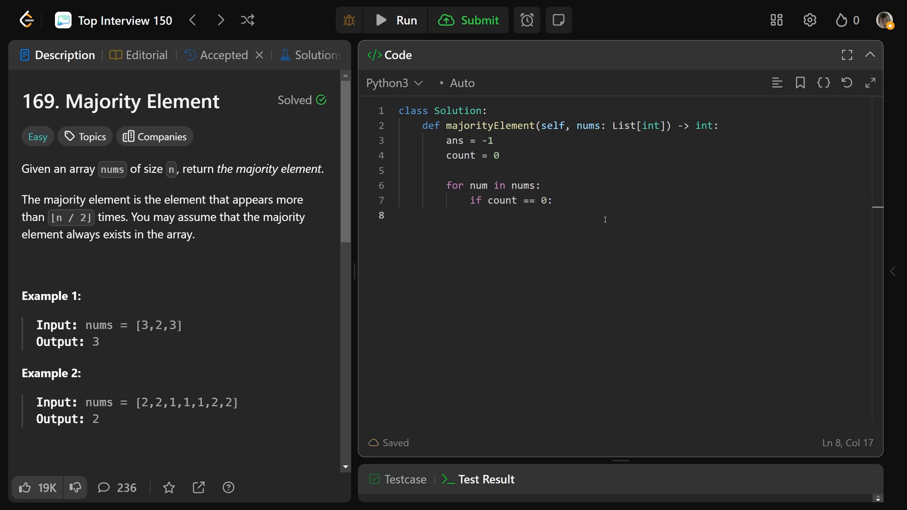
type("ans = num")
type("if ans == num:")
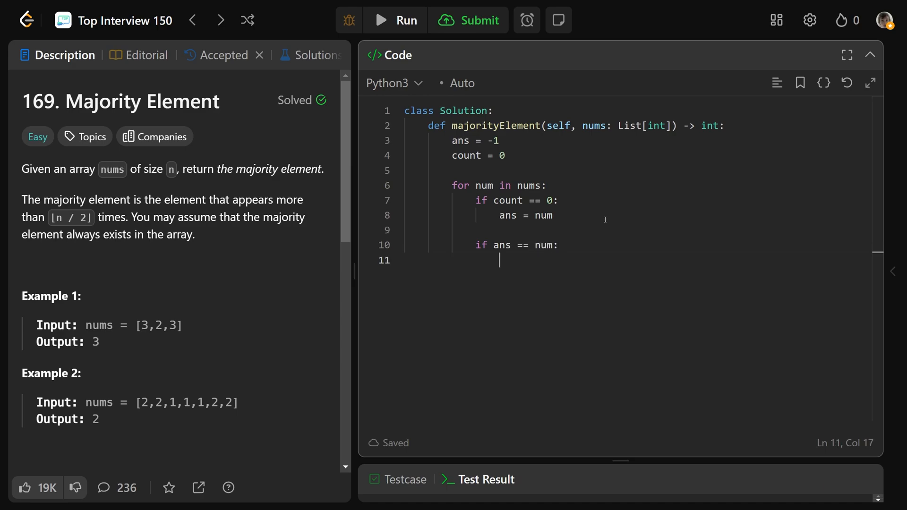
type("count += 1")
type("els")
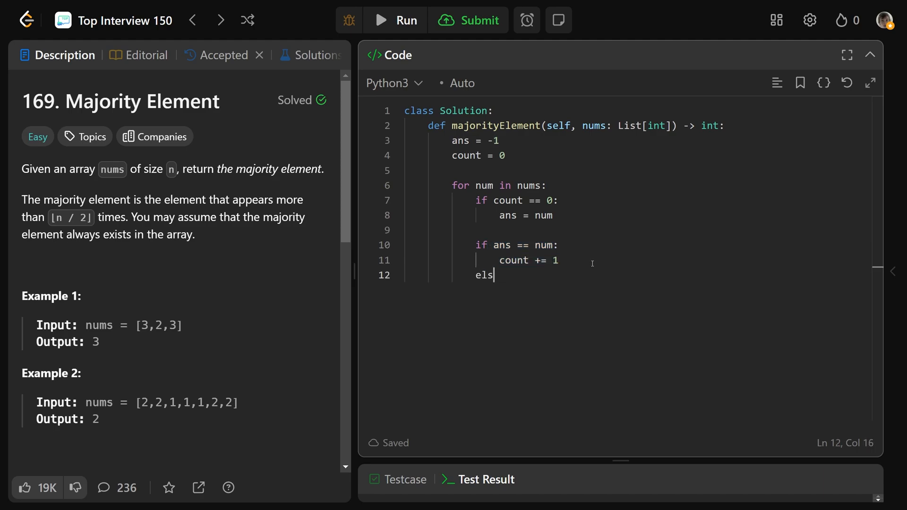
type("e:")
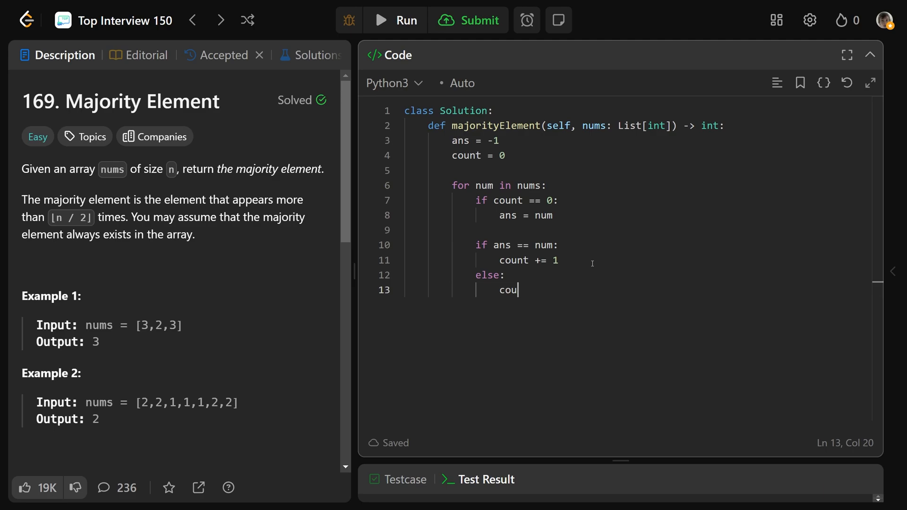
type("nt -=")
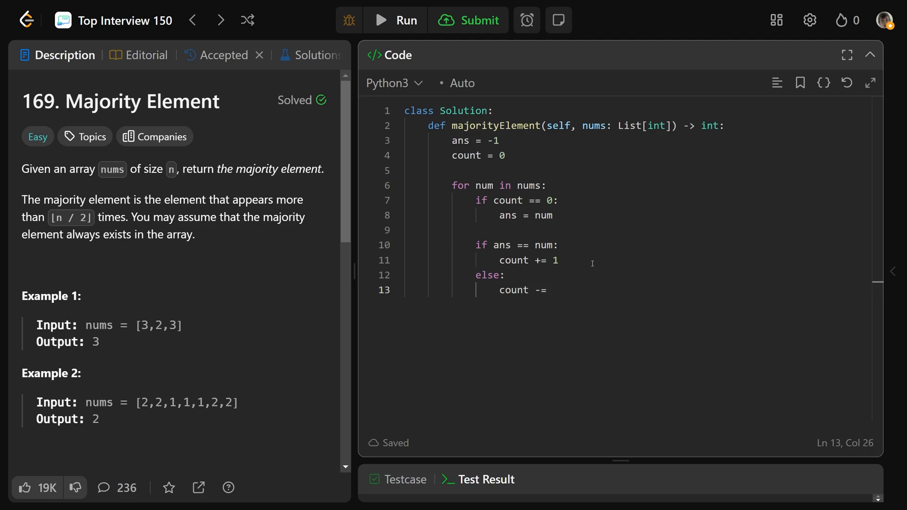
type("1")
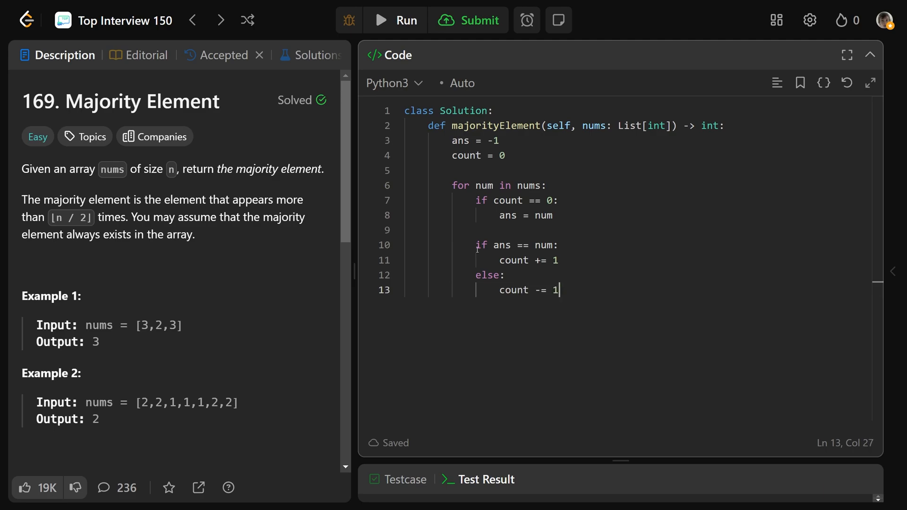
Return ans, add # Time: O(n) and # Space: O(1) comments, and submit the solution.
double_click(514, 290)
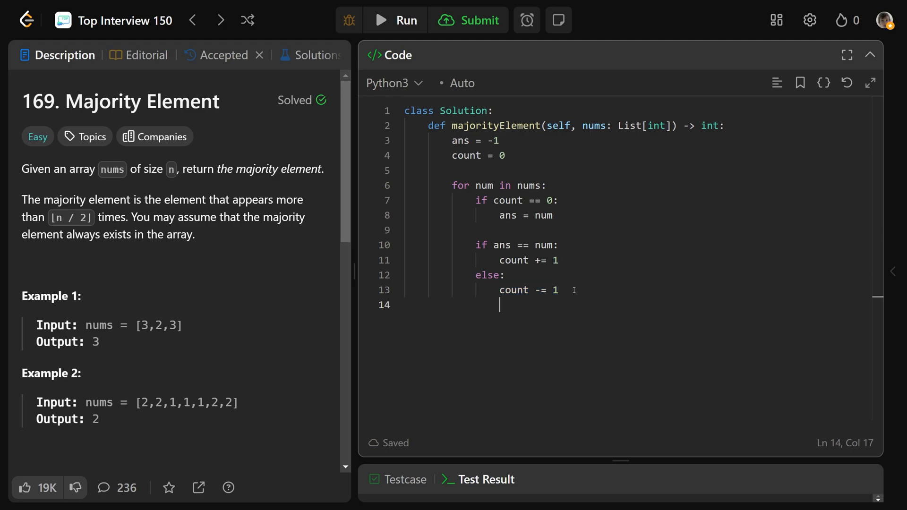
key("Return")
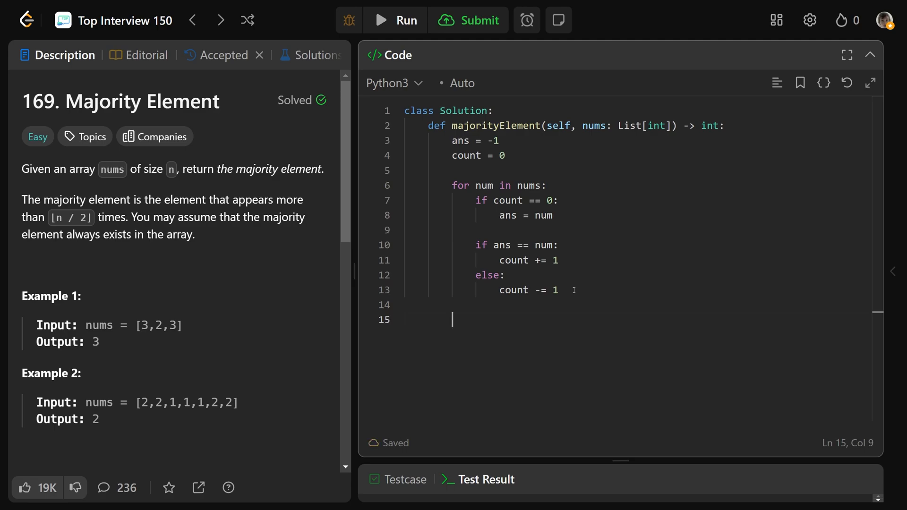
type("return ans")
type("# Time;")
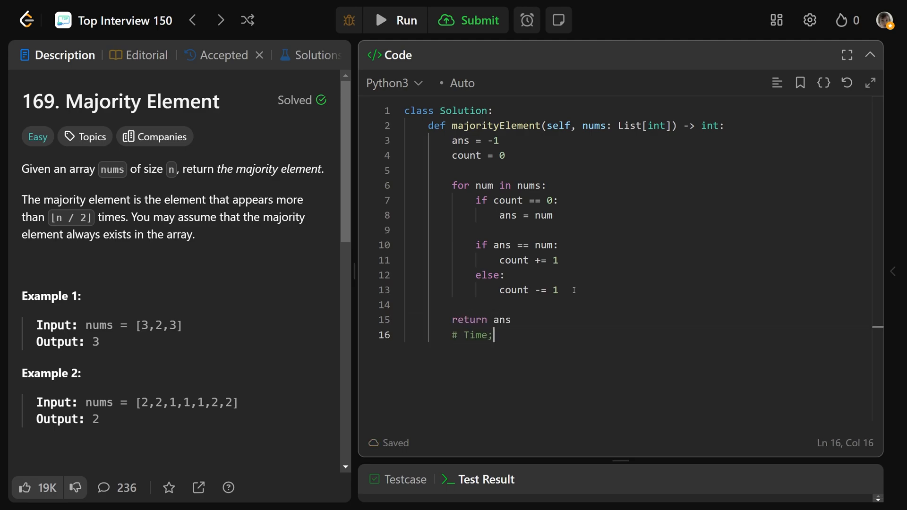
type("O(n)")
type("# Spa")
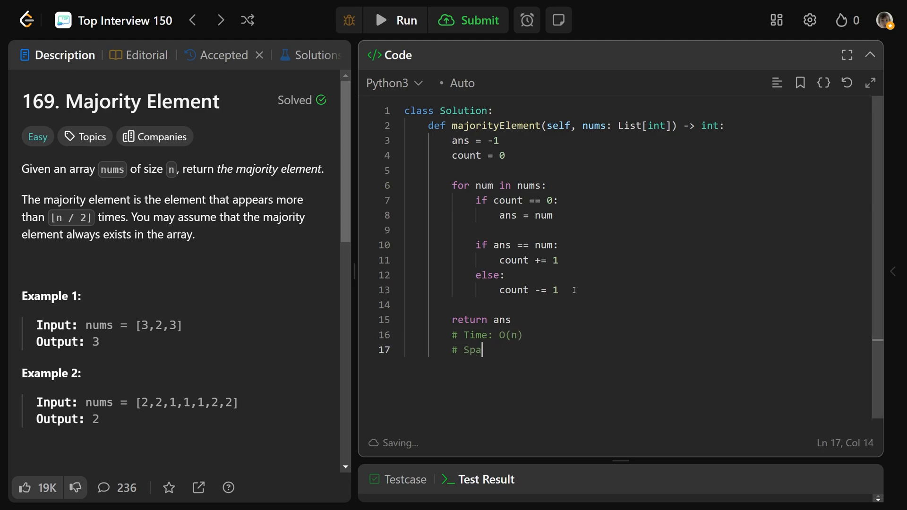
type("ce: O(1)")
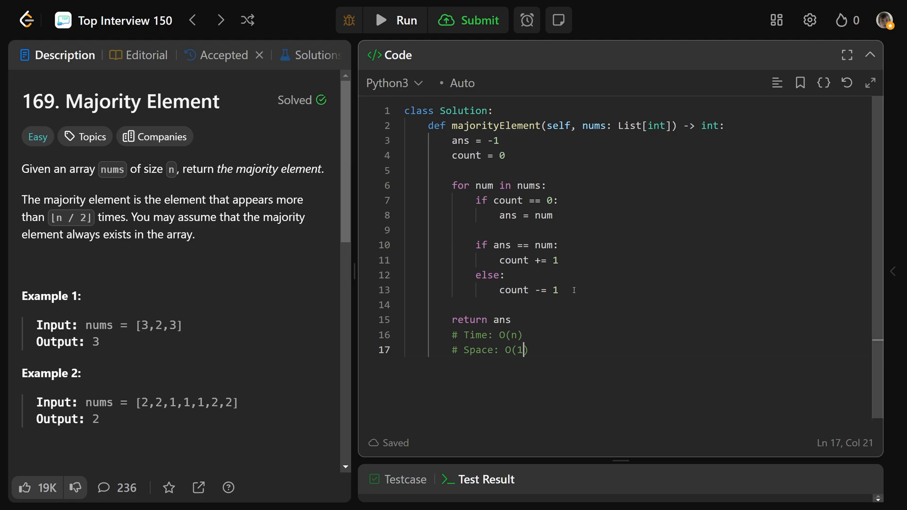
left_click(223, 55)
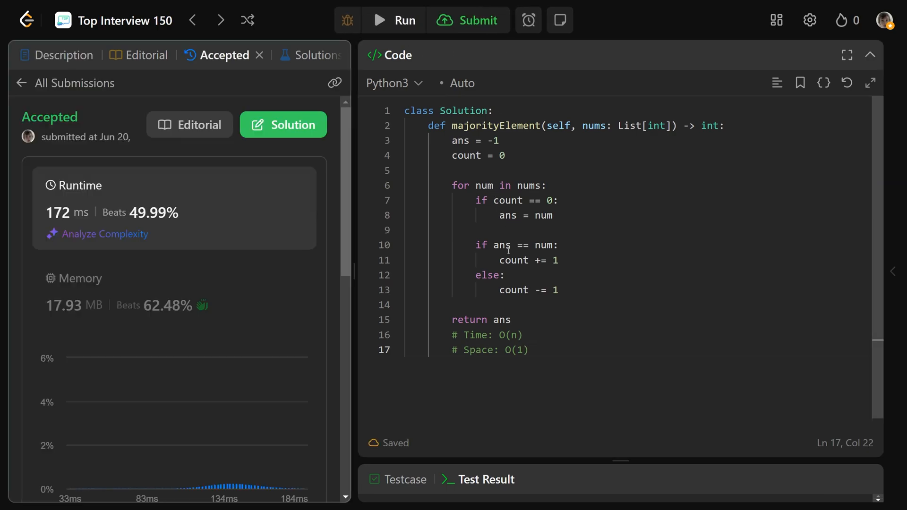